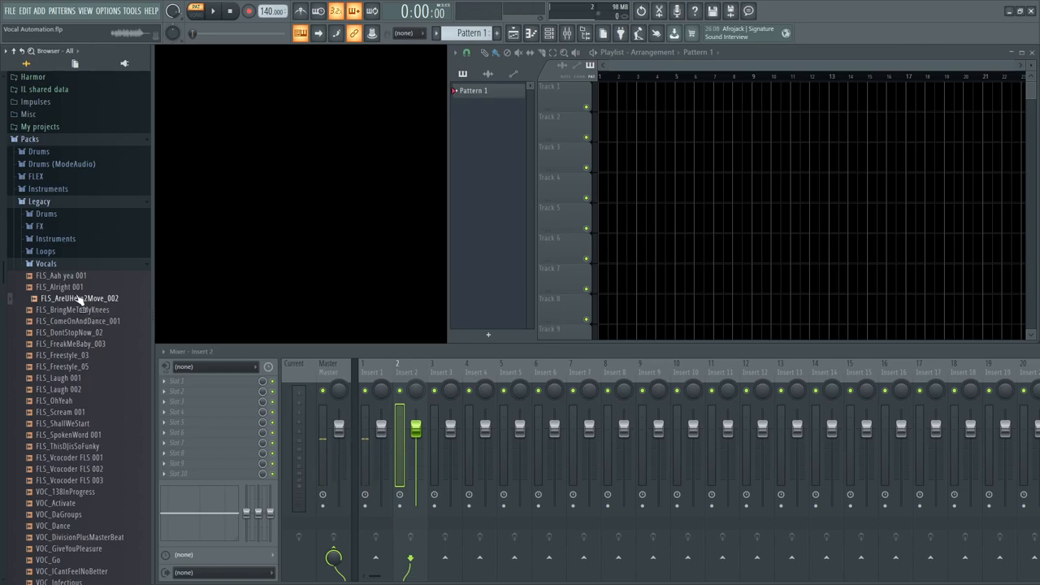
Step: Drop the FLS_AreUHere2Move_002 vocal sample onto playlist track 1 as an audio clip with its own mixer track
drag(78, 299, 468, 218)
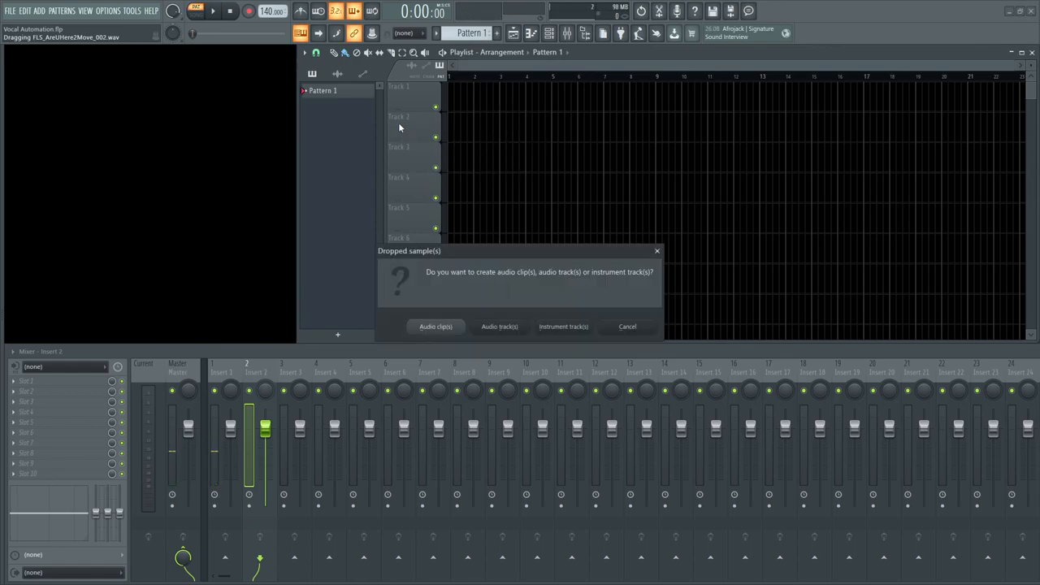
mouse_move(468, 343)
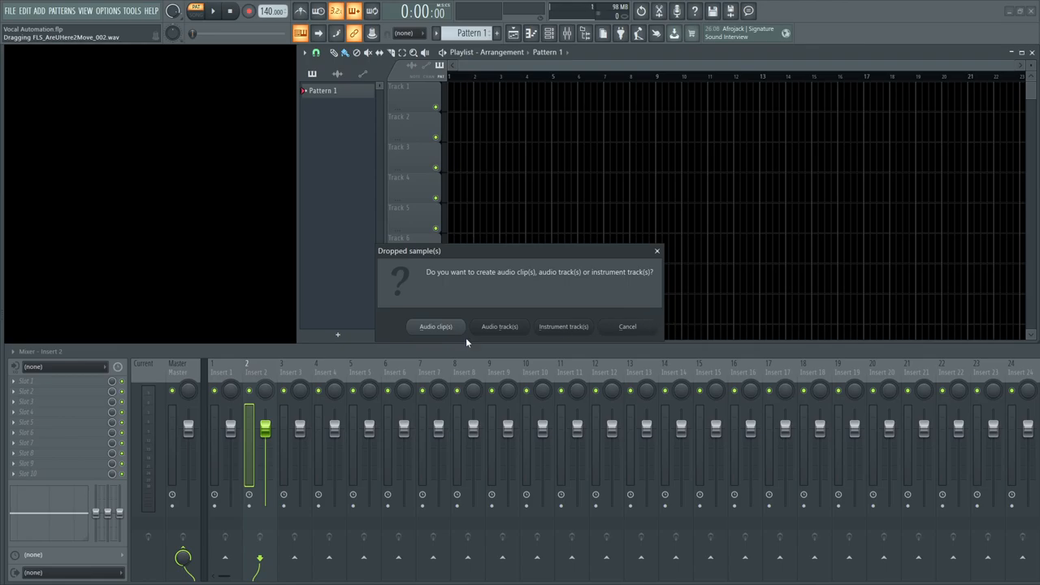
click(436, 325)
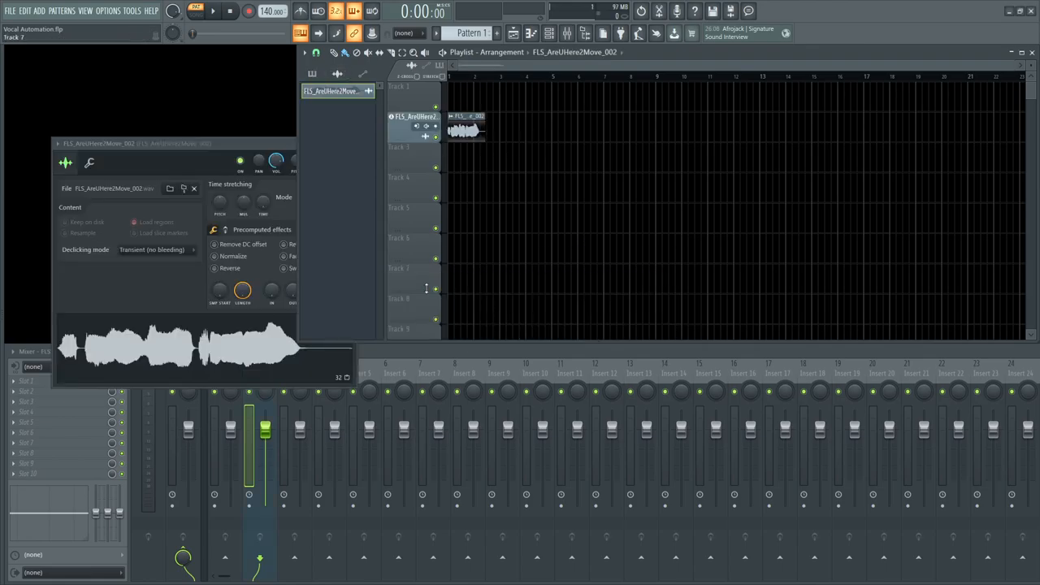
click(193, 188)
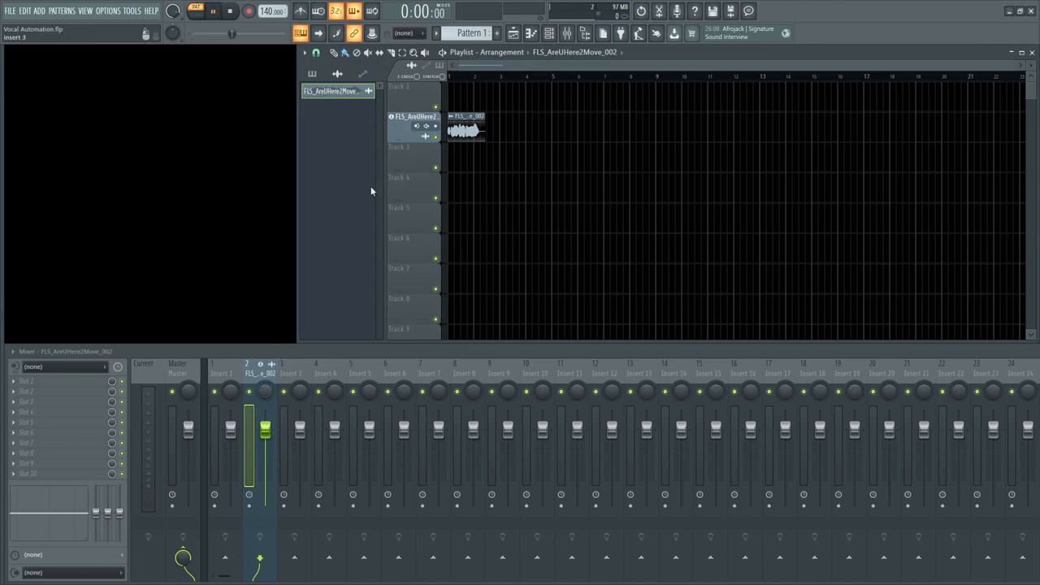
Step: Play the vocal clip back once to audition it
click(211, 9)
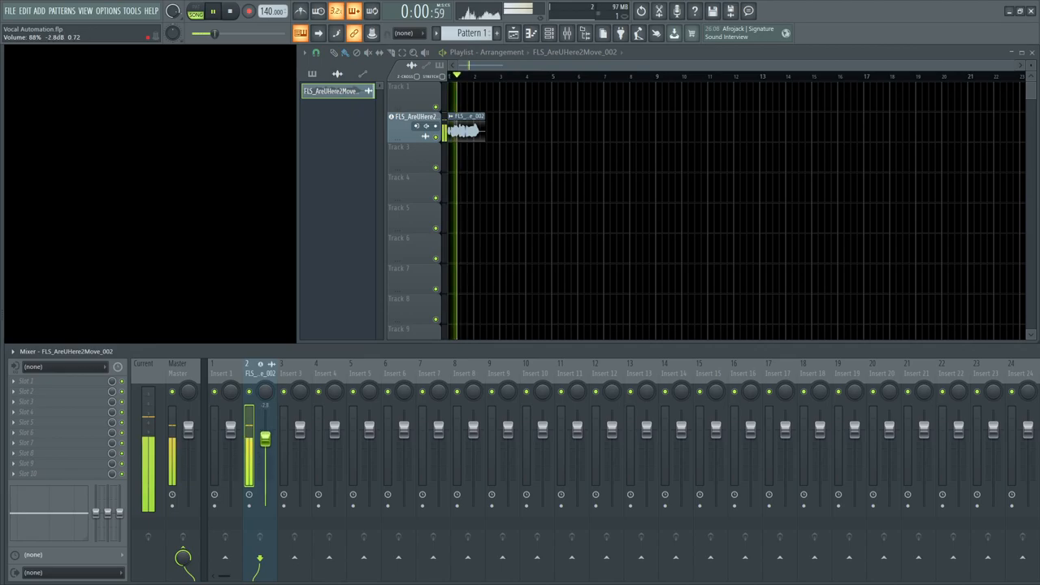
click(227, 10)
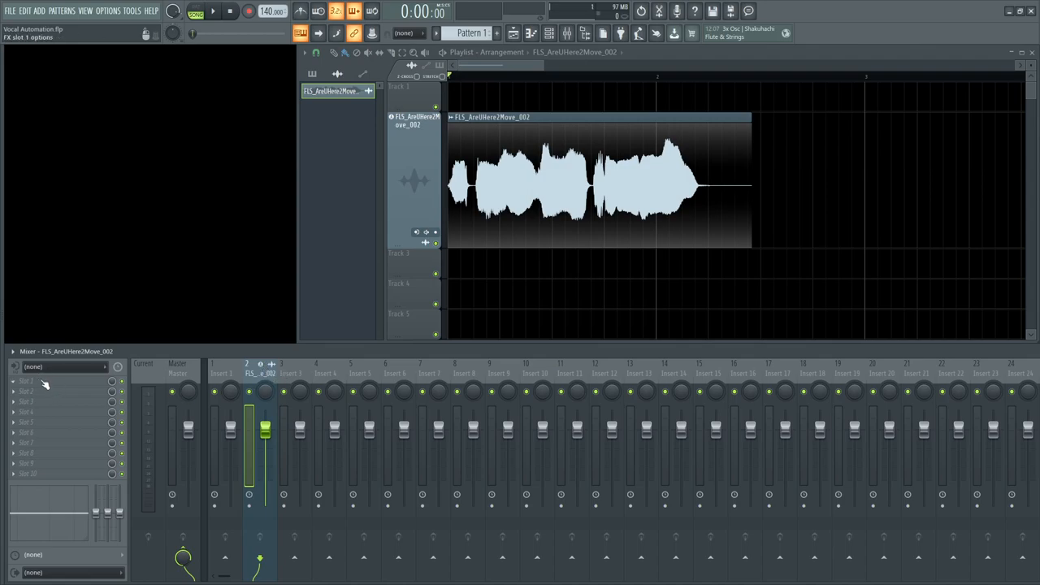
Step: Load Fruity Balance into the first effect slot of mixer insert 2 and move its window aside
right_click(57, 380)
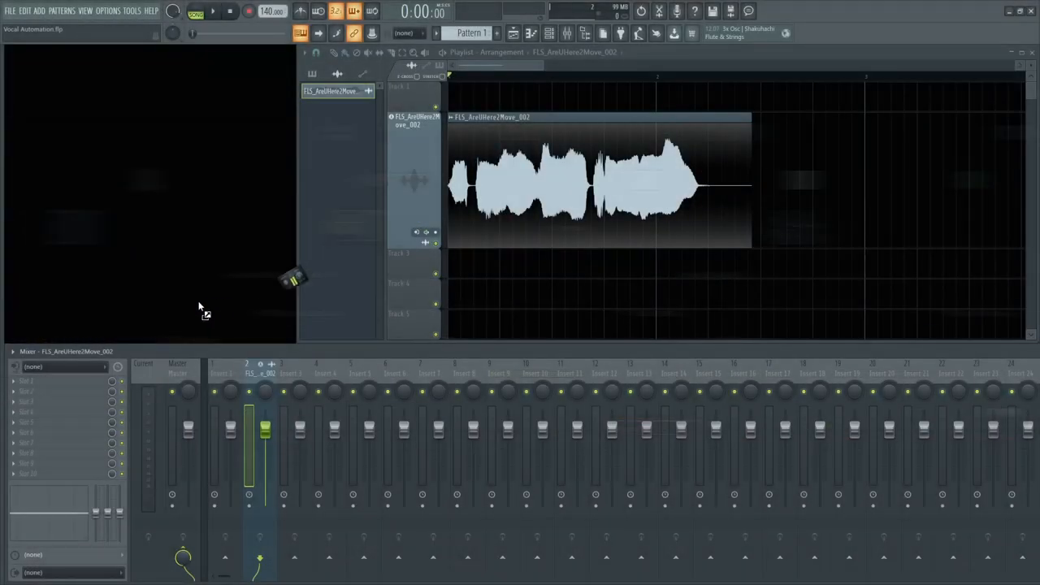
click(65, 380)
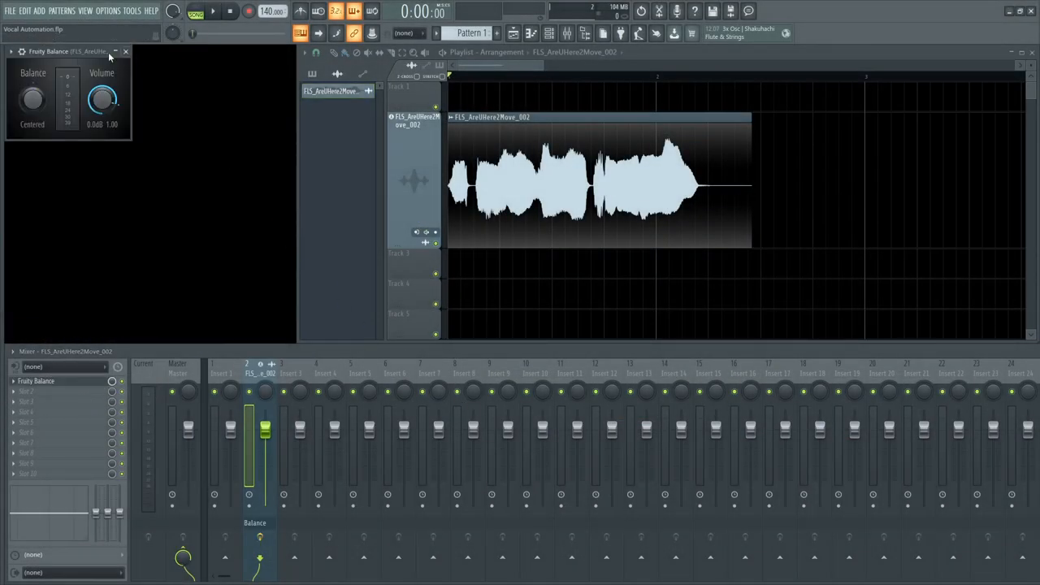
drag(65, 51, 150, 127)
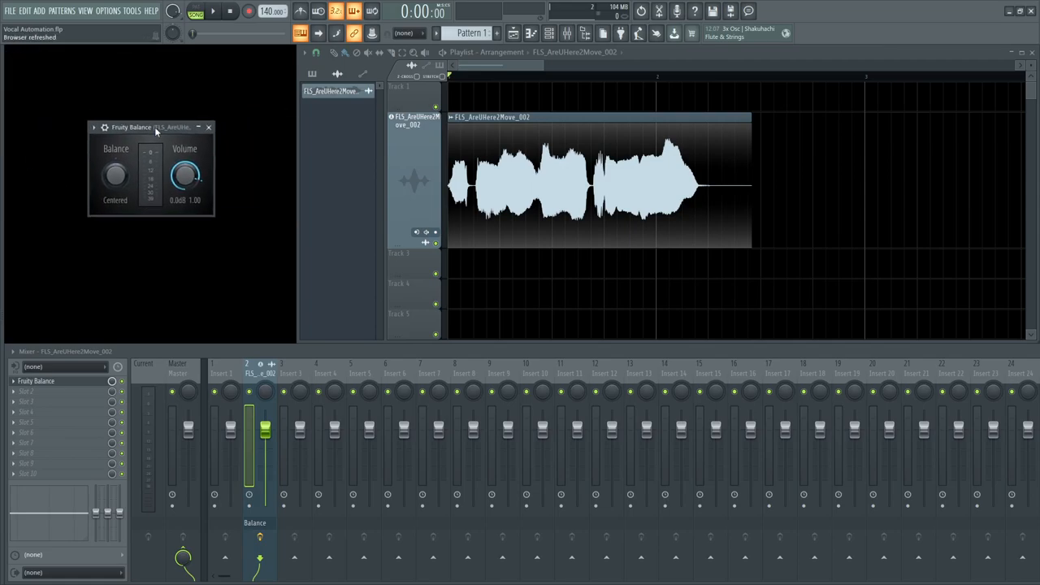
drag(115, 175, 114, 170)
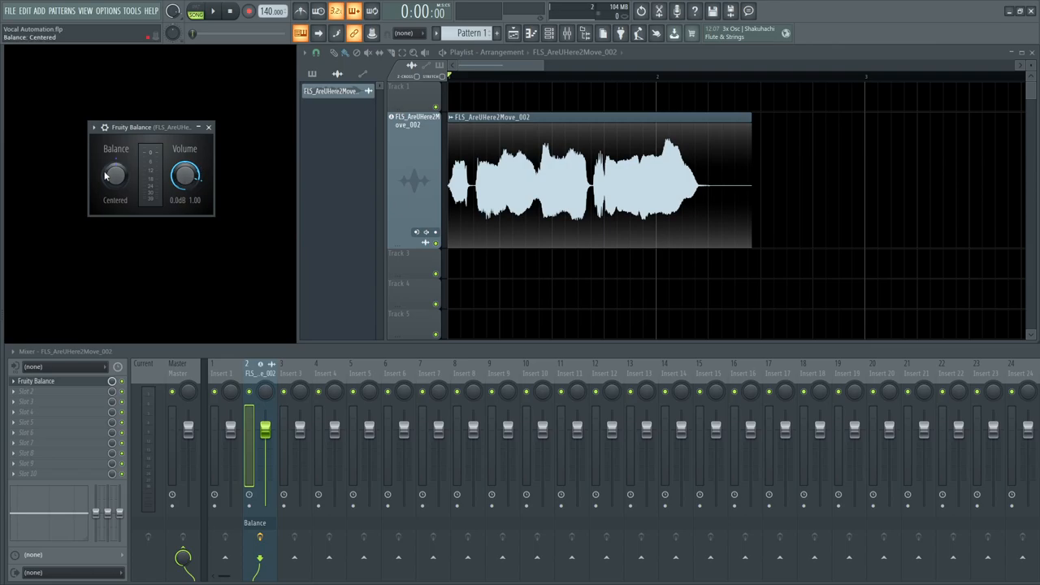
mouse_move(169, 160)
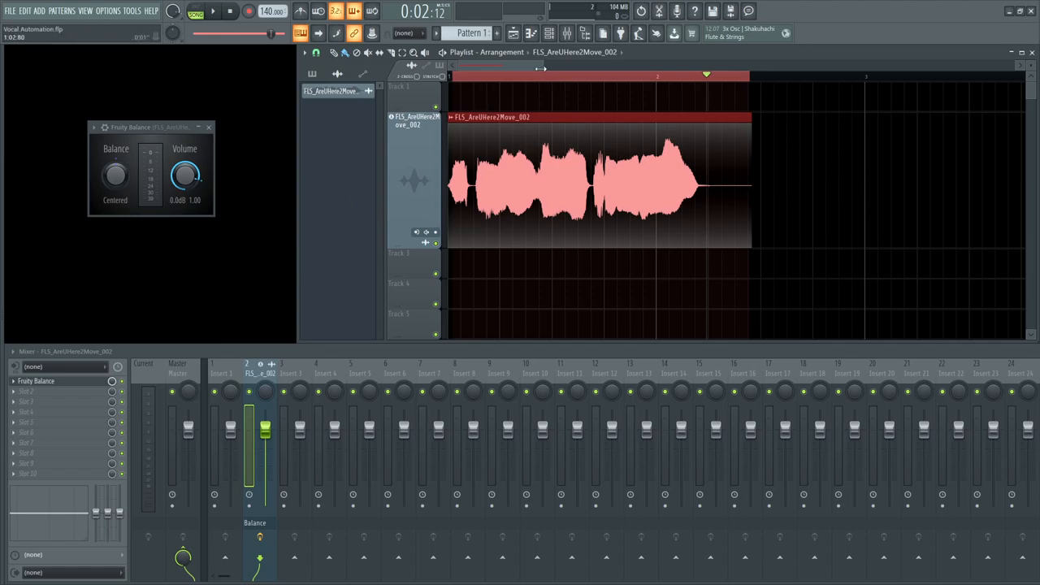
Step: Create an automation clip from the Fruity Balance Volume knob spanning the vocal
click(315, 52)
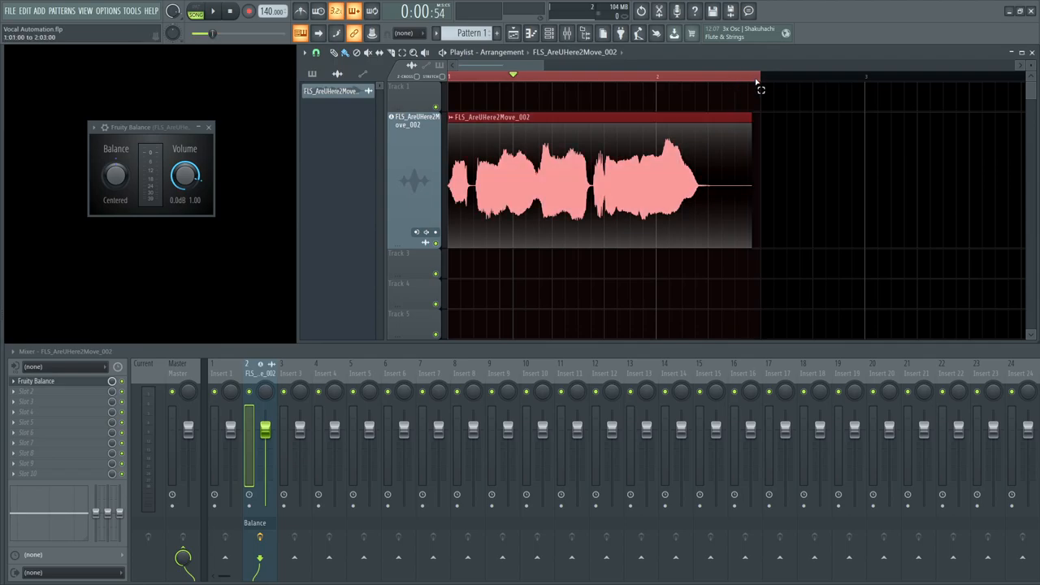
mouse_move(405, 208)
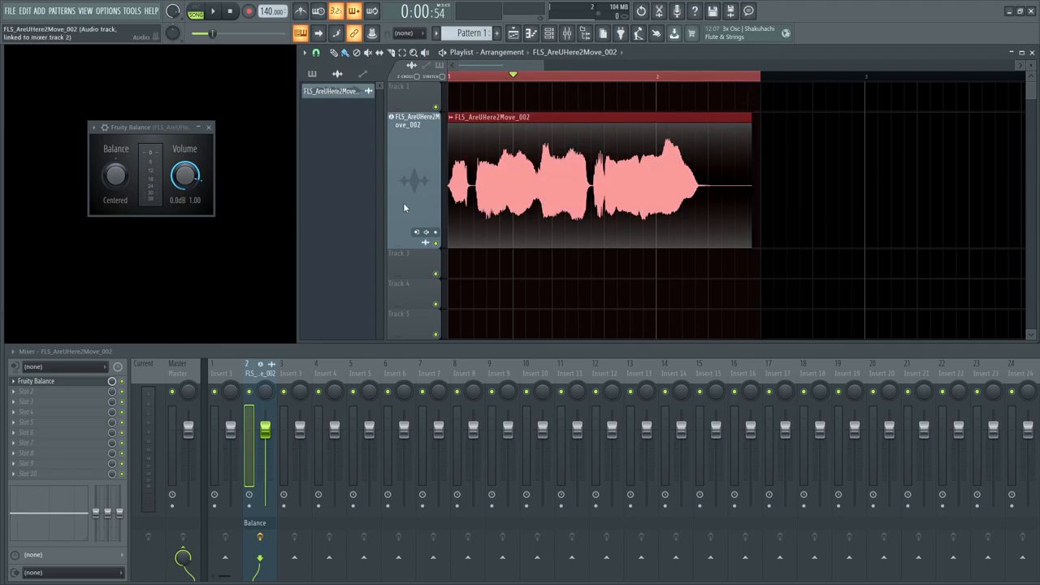
right_click(185, 175)
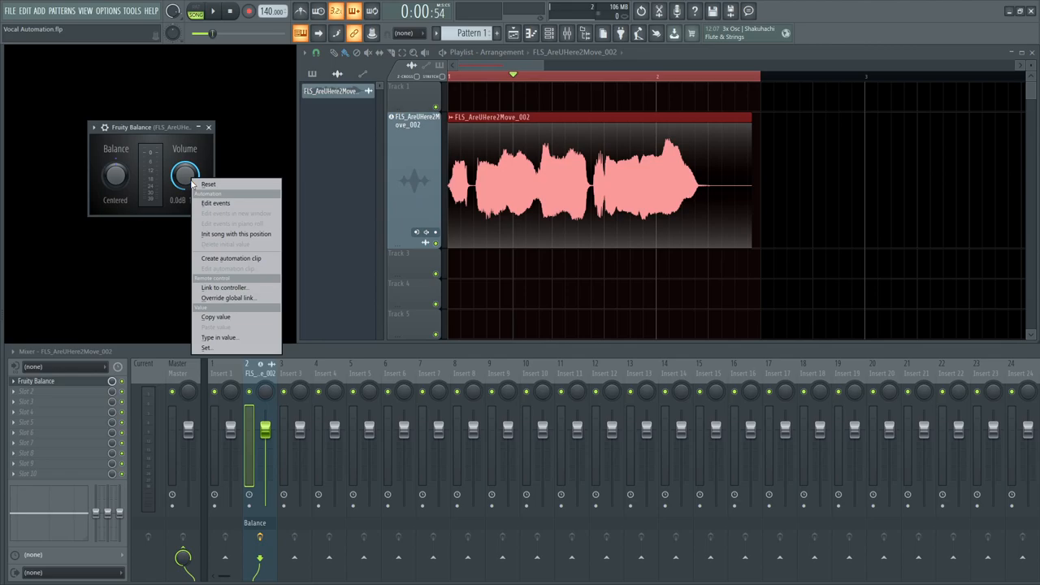
click(230, 258)
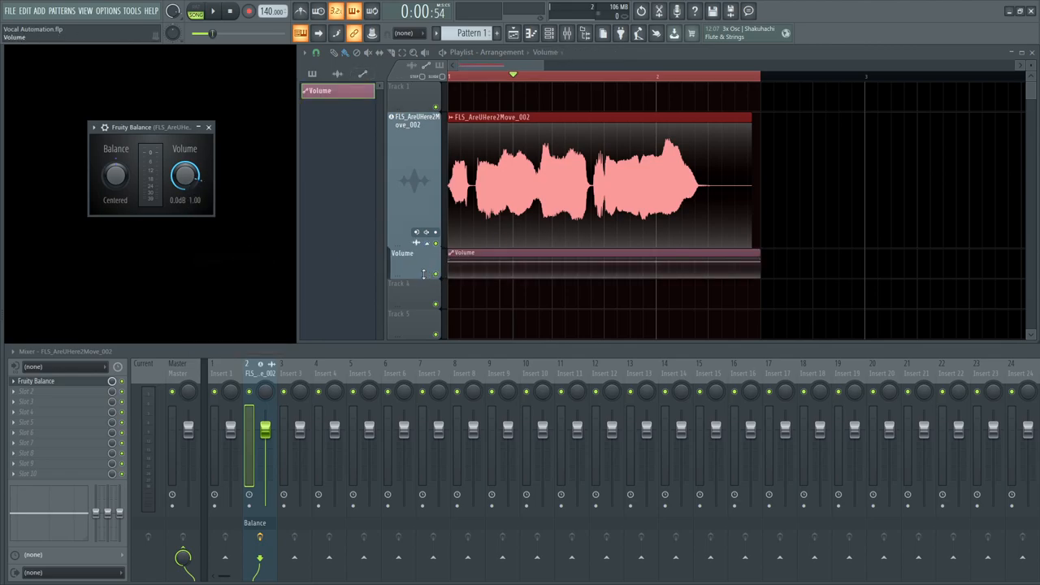
scroll(down, 3)
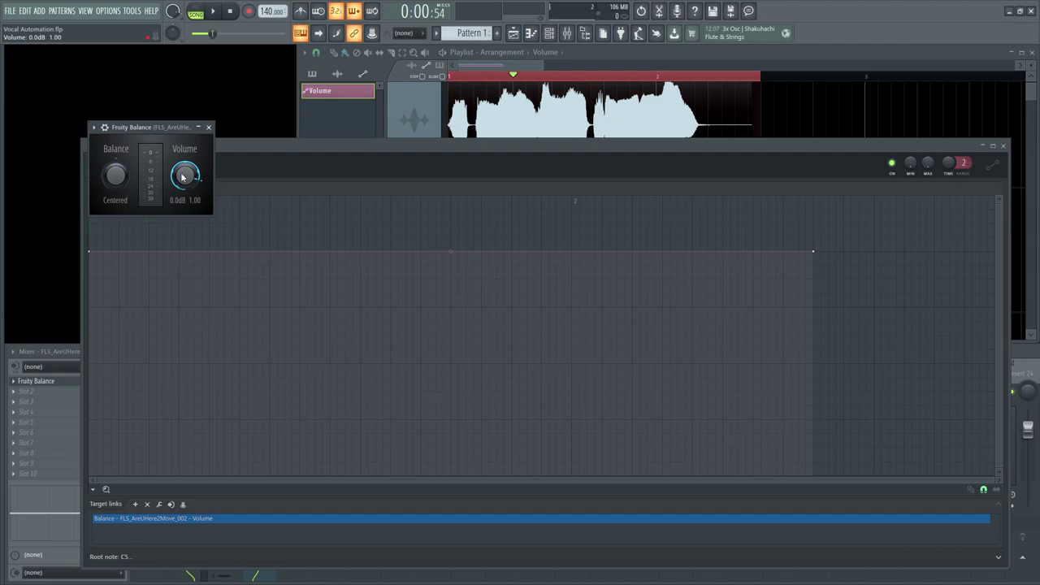
Step: Turn the Fruity Balance Volume knob down and above unity to confirm the clip tracks it, then close the editor
drag(185, 176, 189, 170)
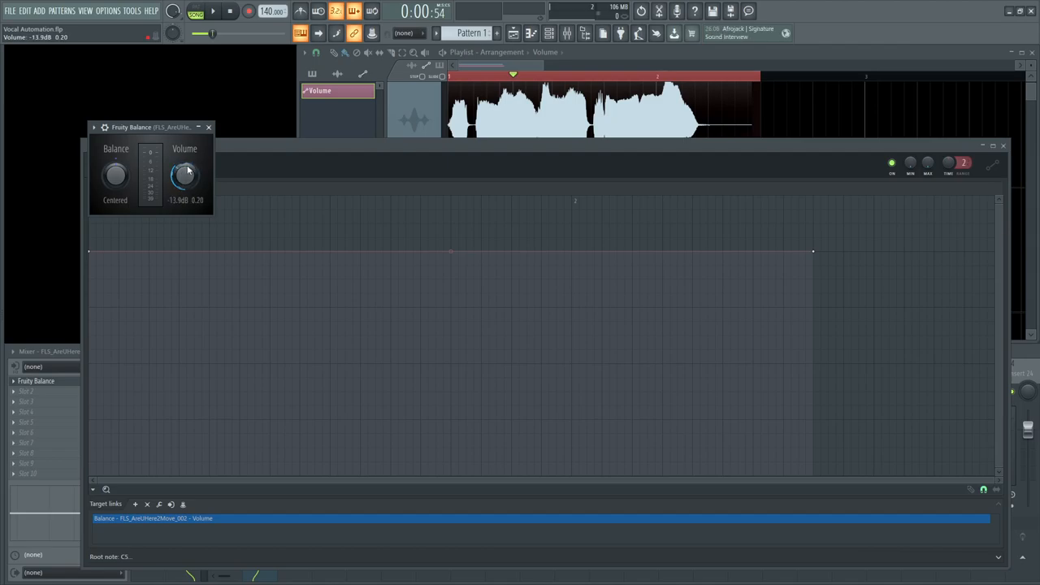
drag(185, 175, 186, 191)
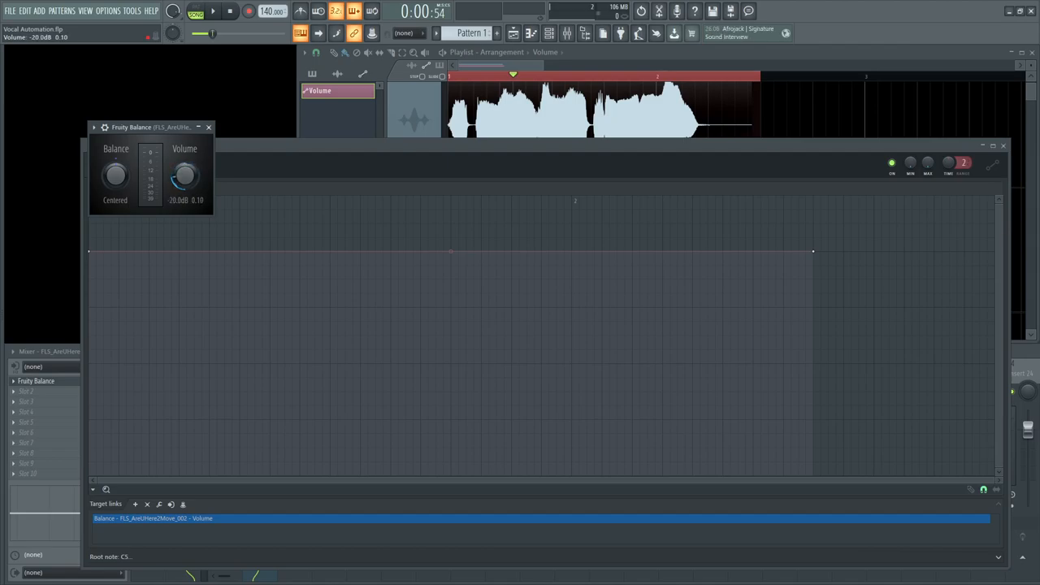
right_click(185, 175)
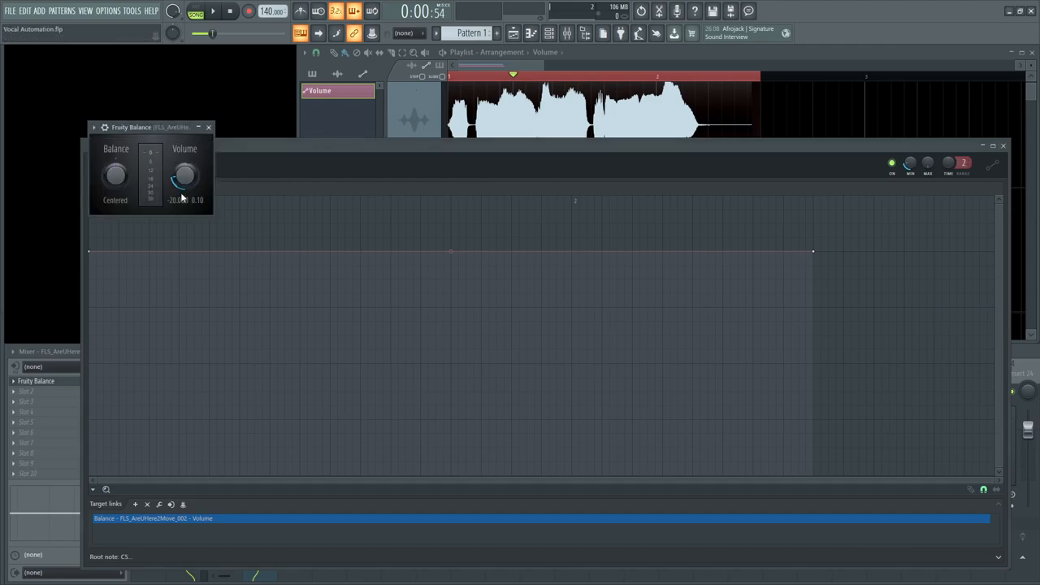
drag(185, 177, 186, 160)
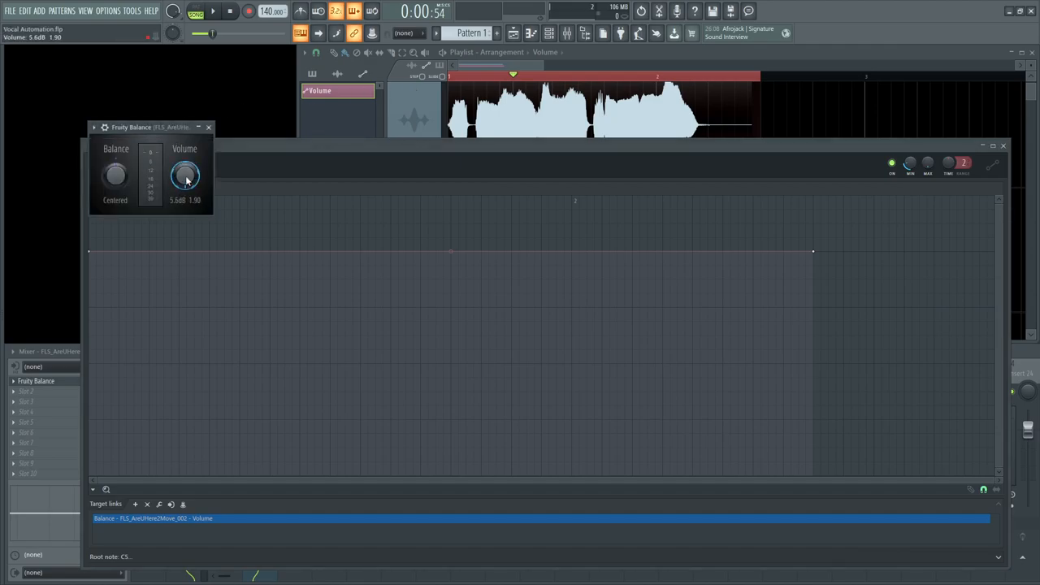
right_click(186, 175)
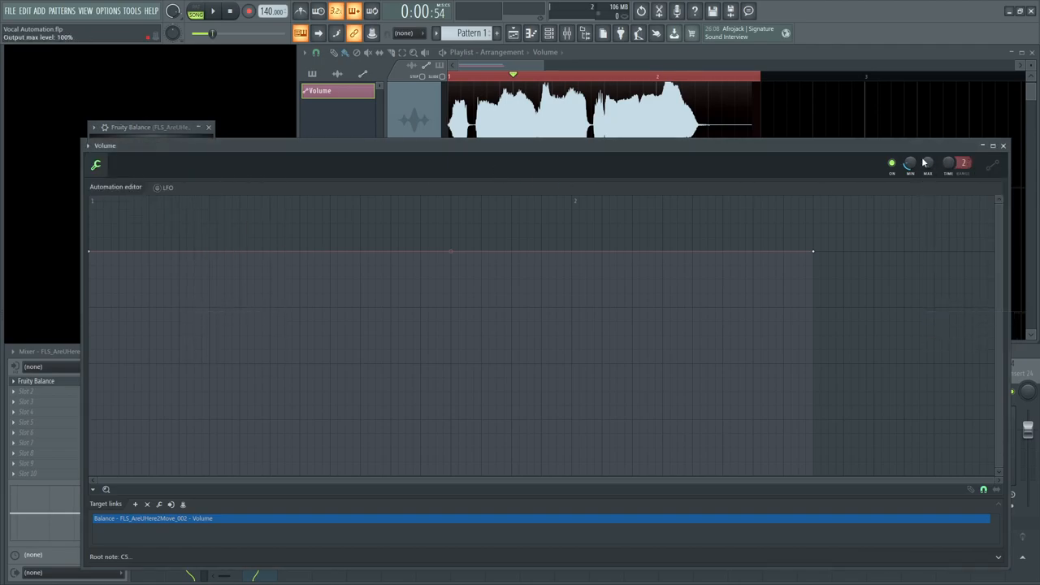
mouse_move(939, 159)
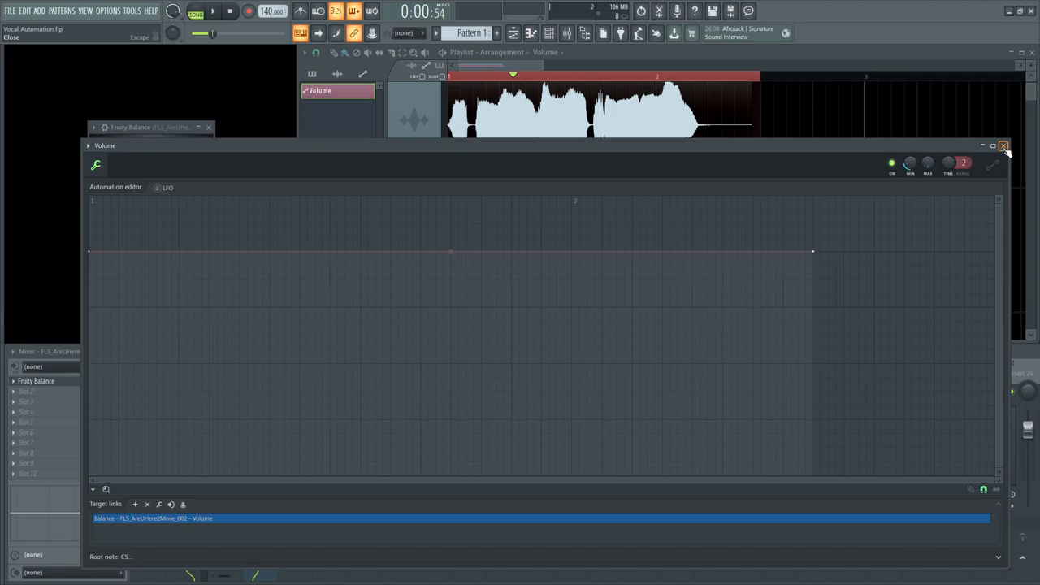
click(1004, 146)
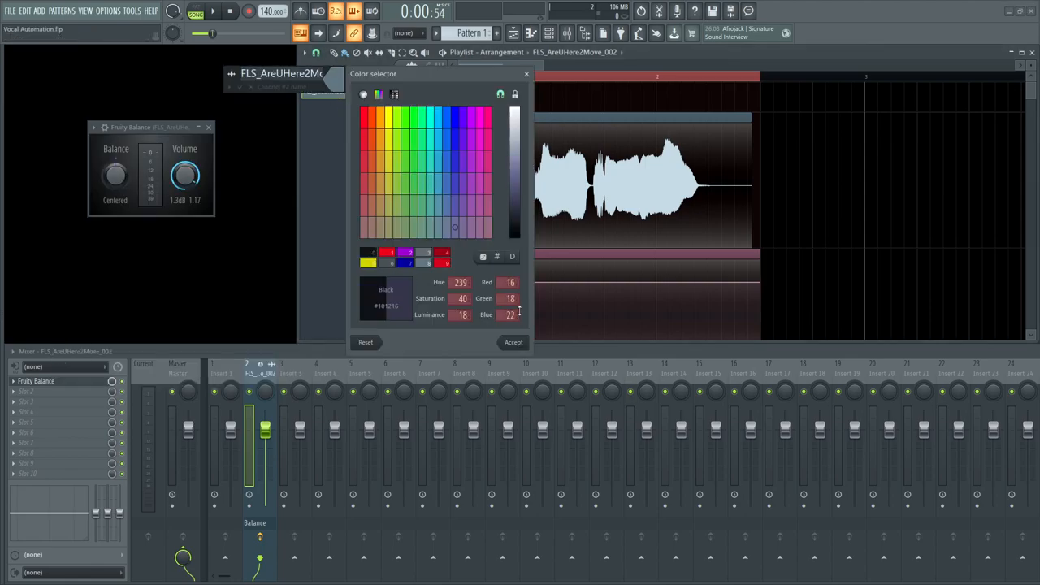
click(527, 73)
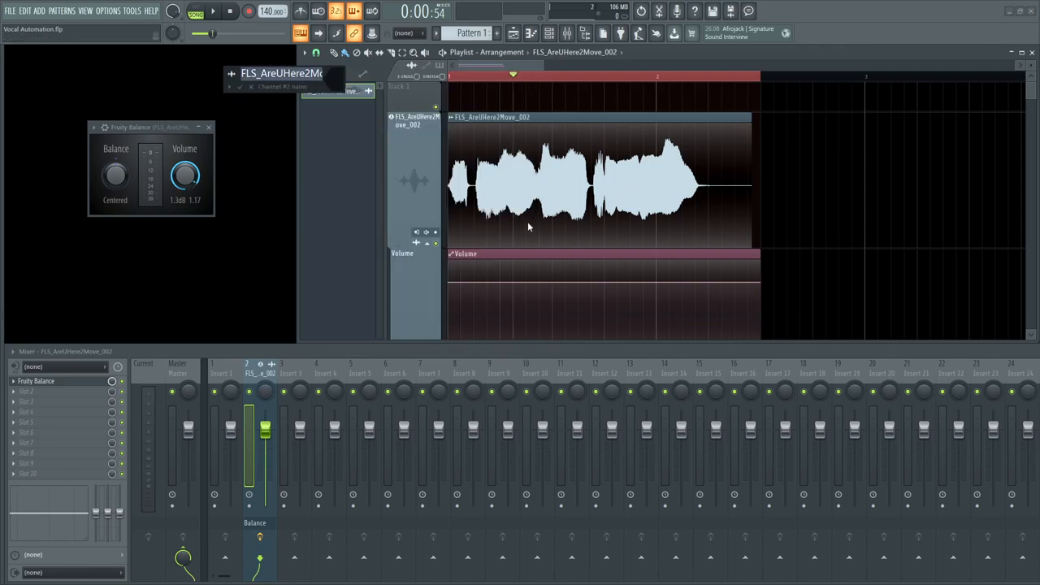
click(553, 198)
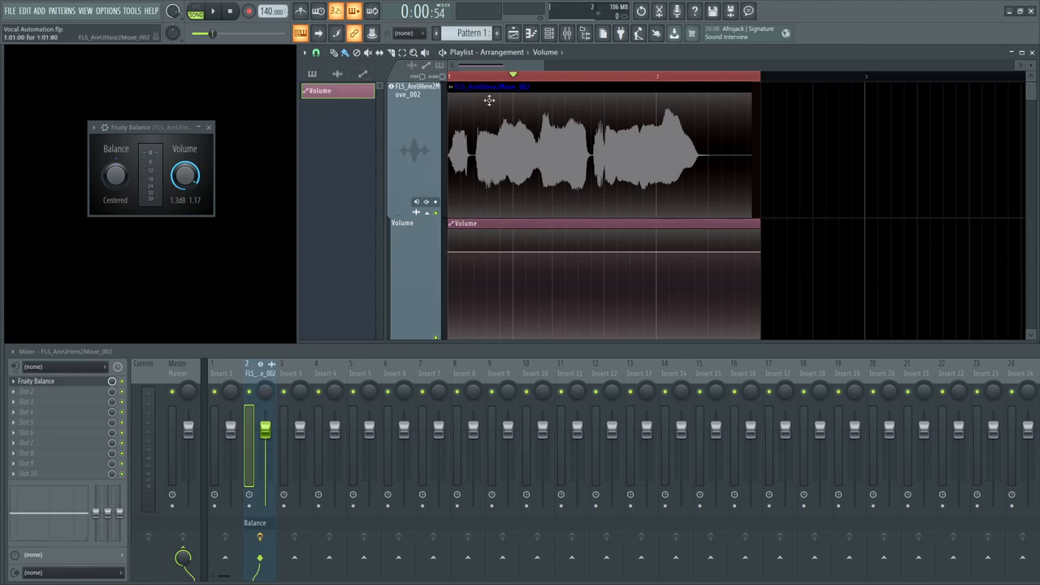
mouse_move(497, 135)
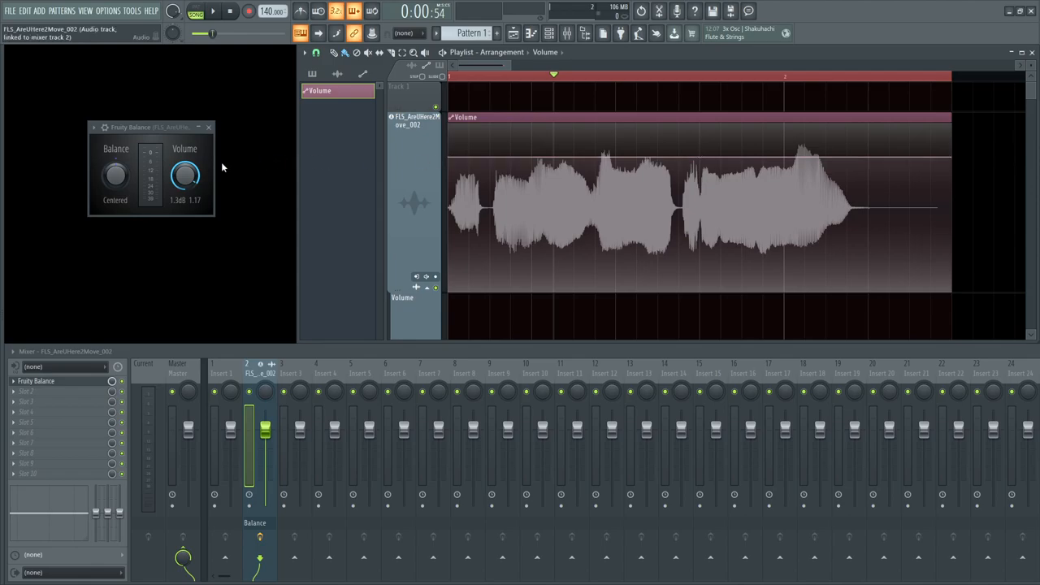
Step: Show the Volume automation line over the vocal clip and set its overall level
right_click(185, 175)
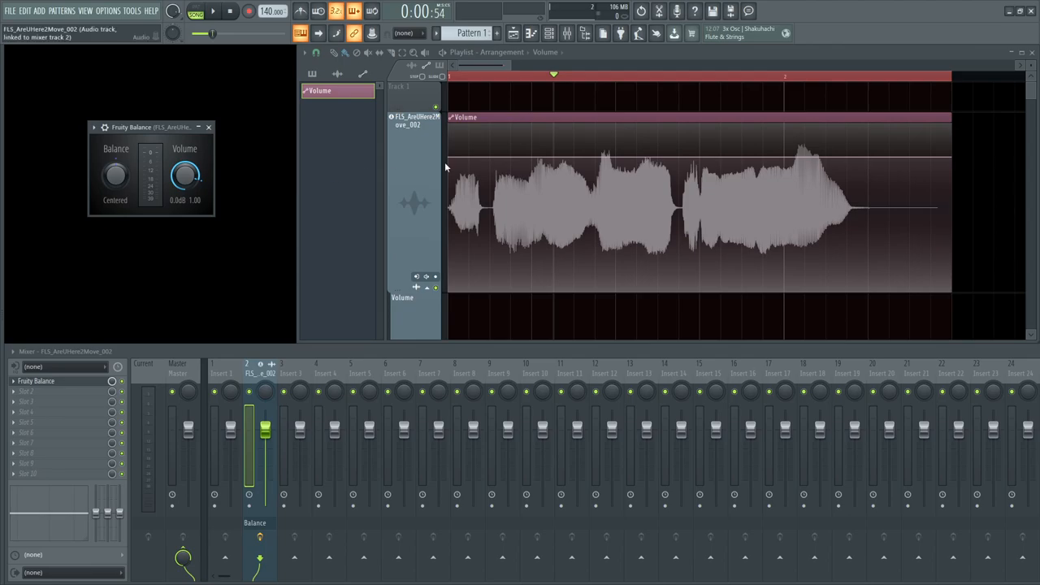
click(452, 156)
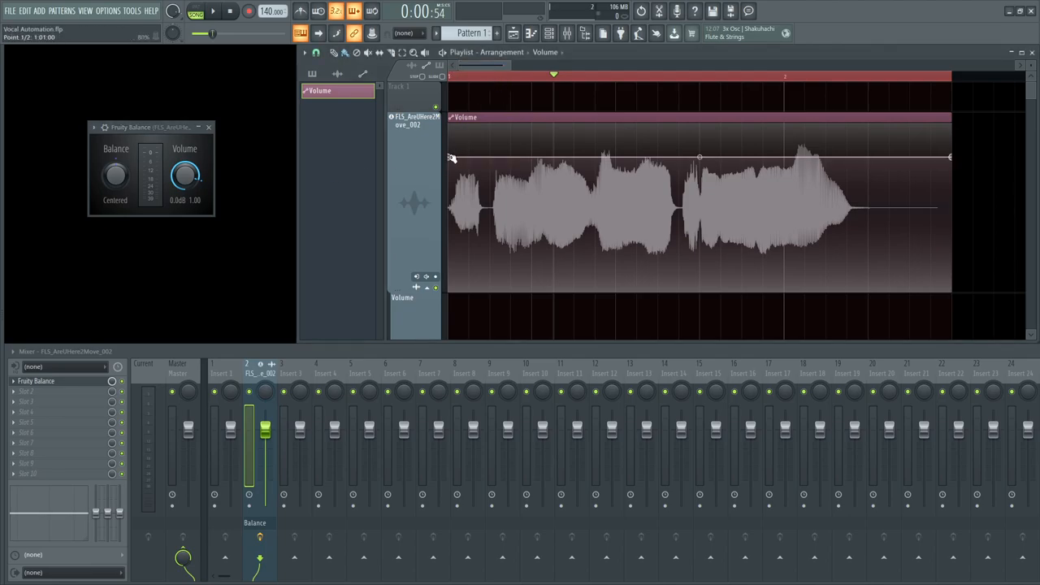
drag(452, 156, 451, 166)
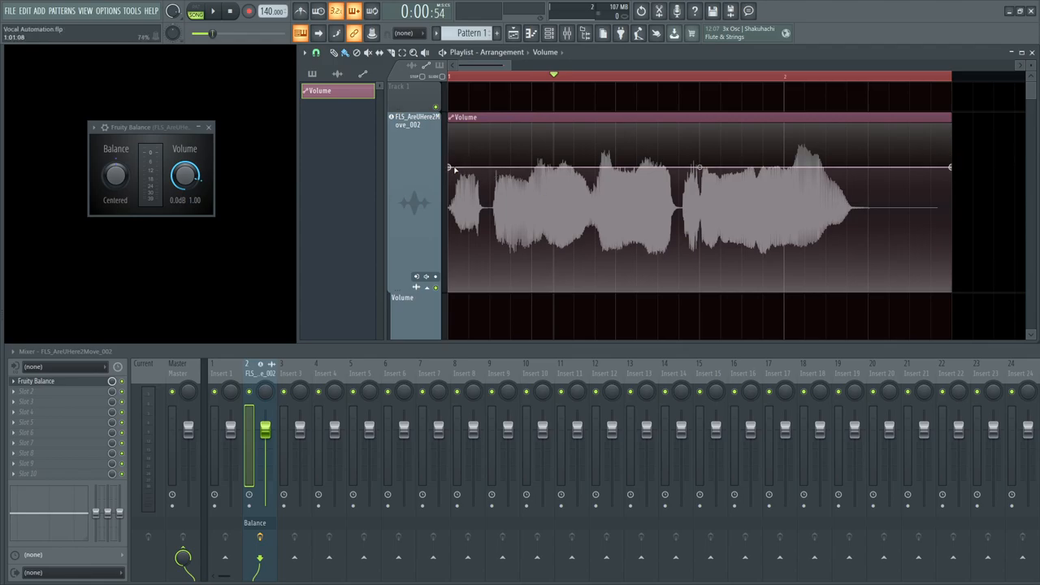
Step: Add a point near the start of the line and give it a different curve shape
right_click(452, 168)
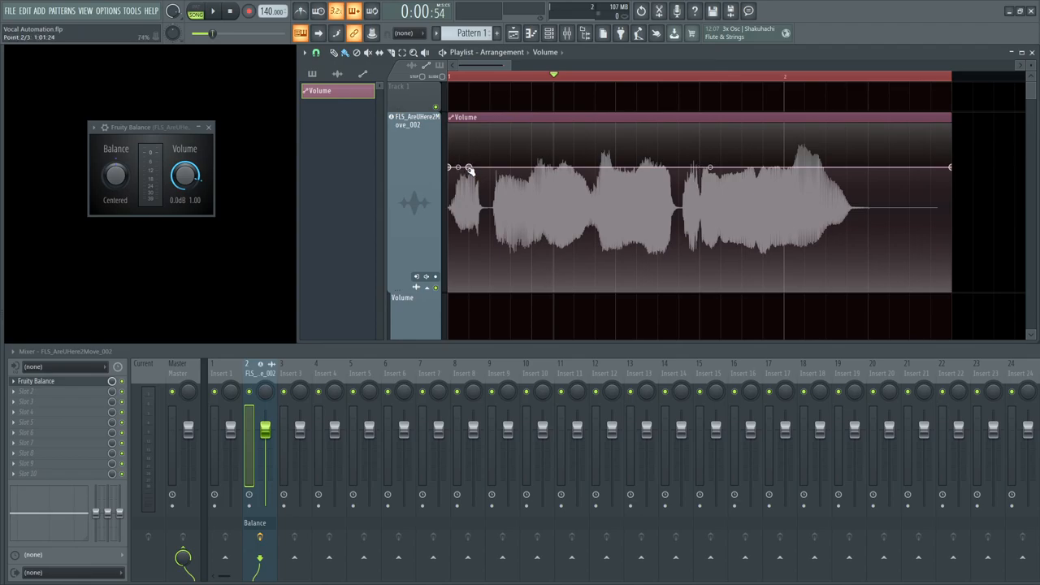
right_click(468, 167)
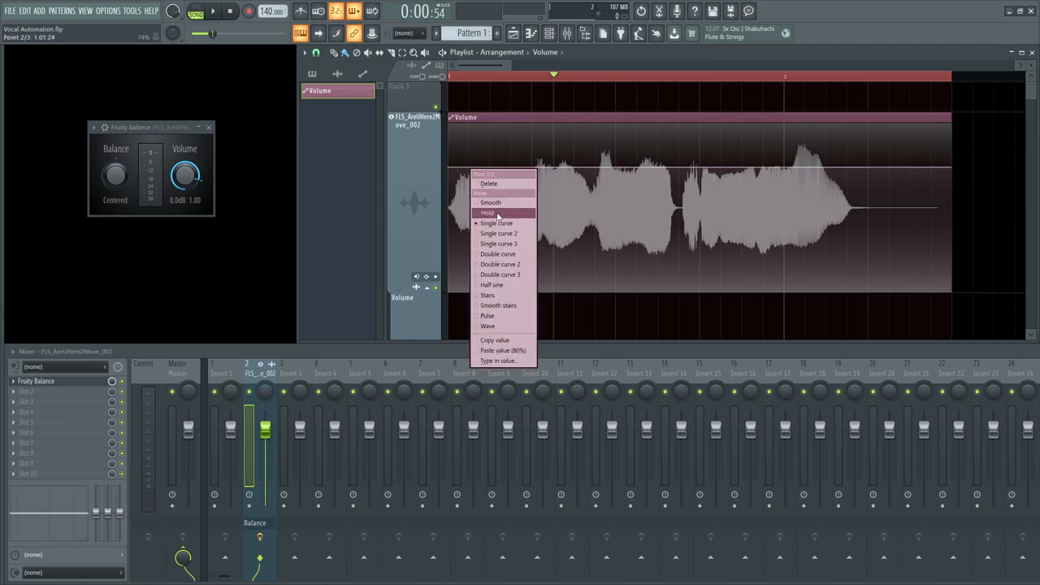
click(488, 212)
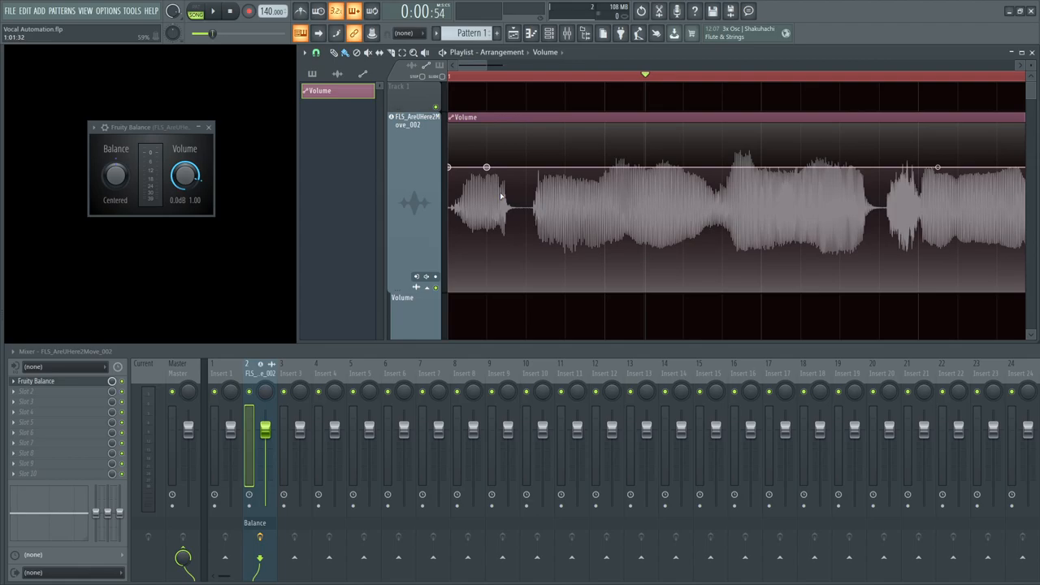
click(213, 9)
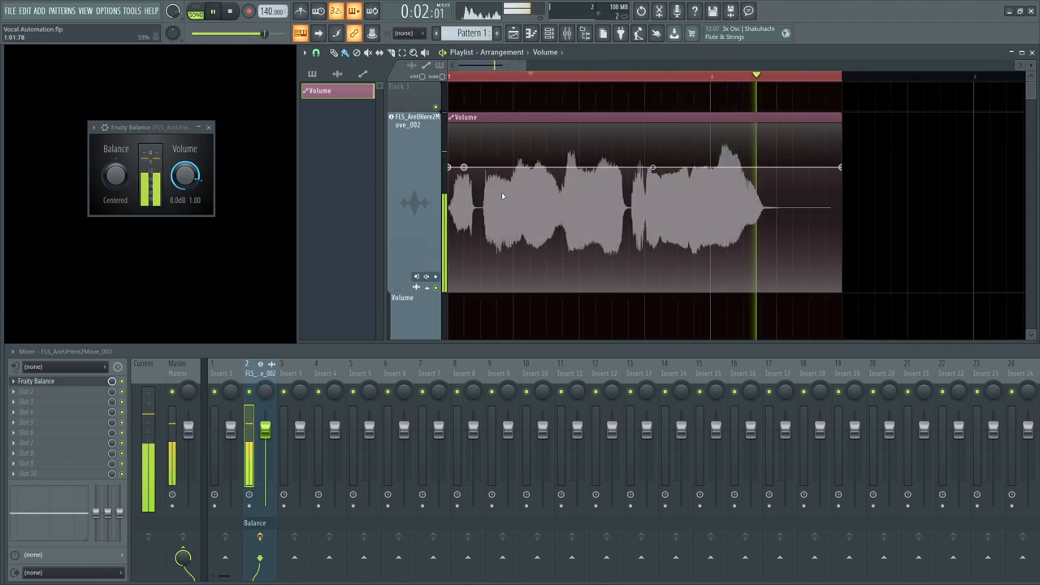
click(227, 10)
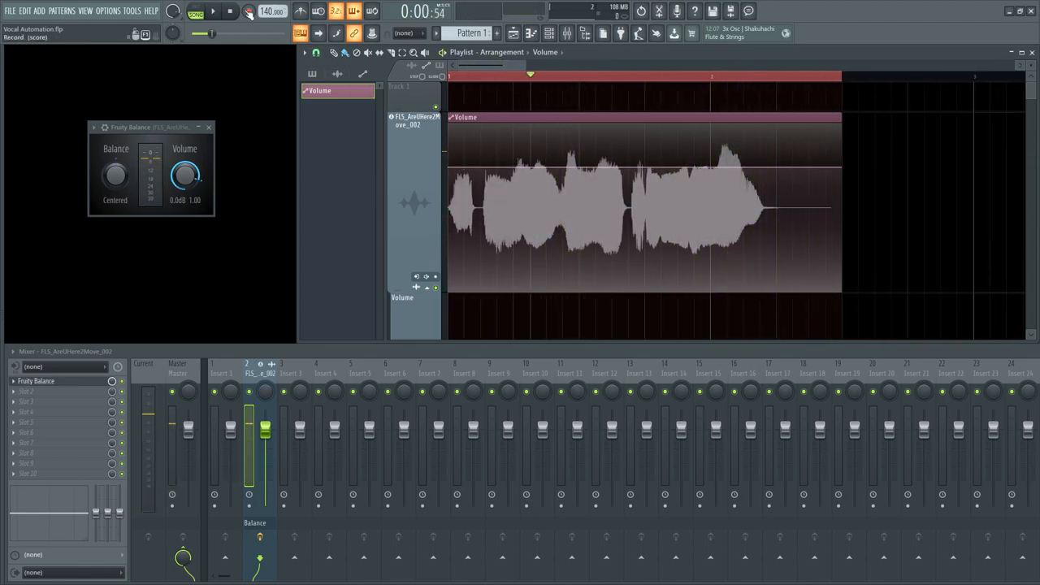
click(213, 10)
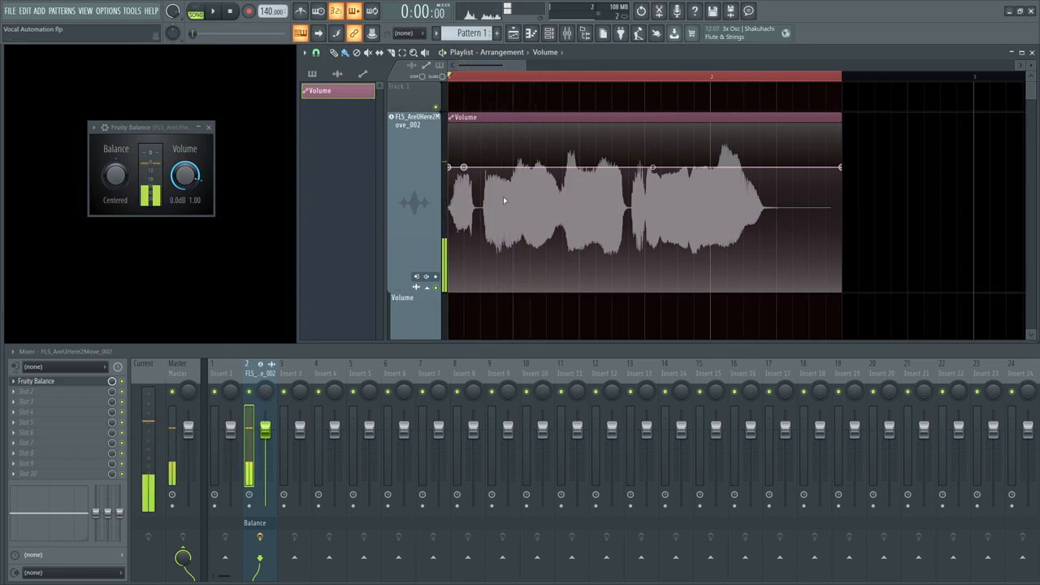
click(213, 9)
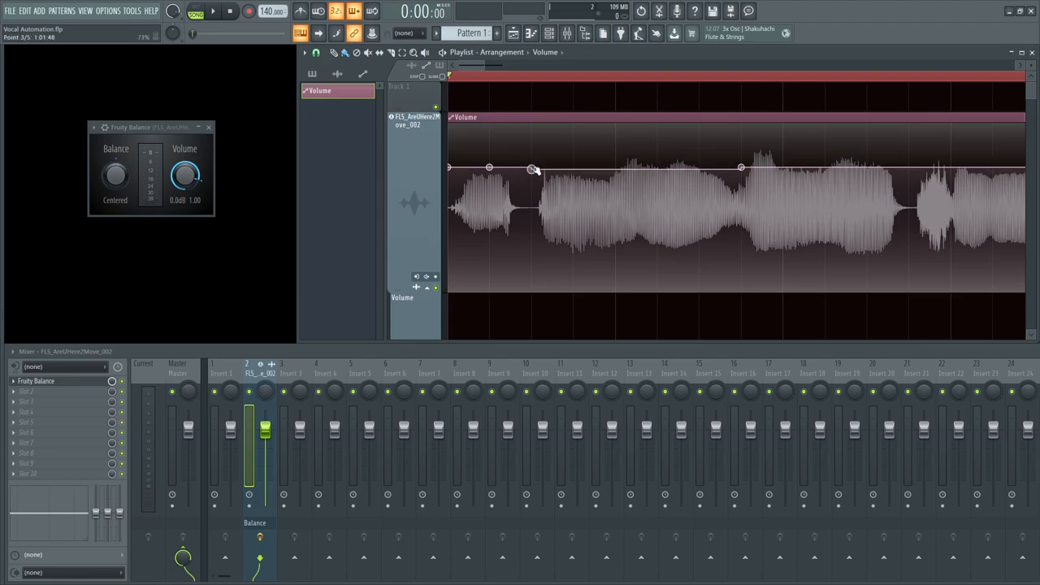
Step: While playing, pull the automation down over the middle phrase so it sits quieter than its neighbours
click(212, 10)
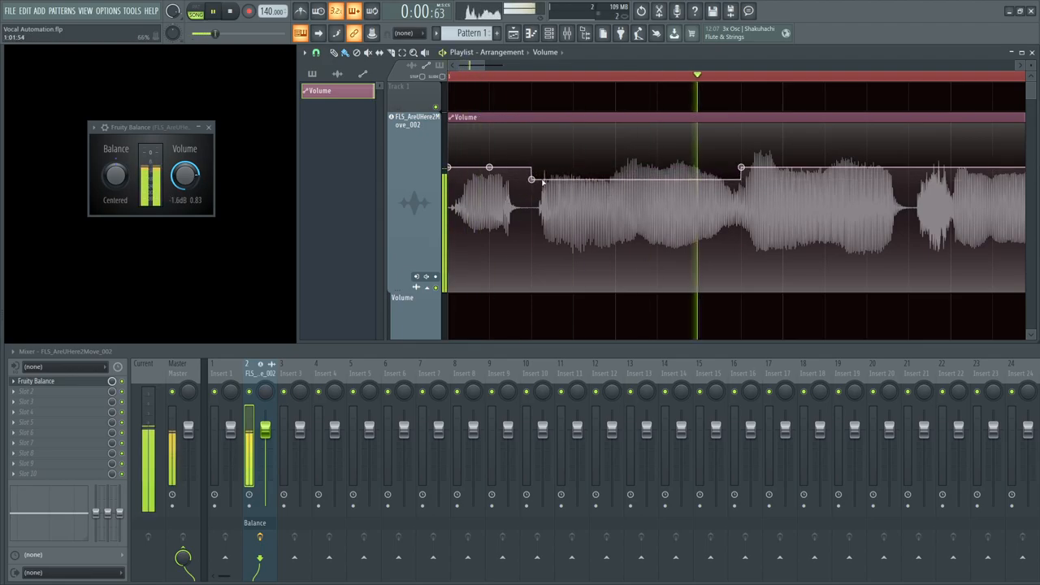
drag(533, 179, 533, 195)
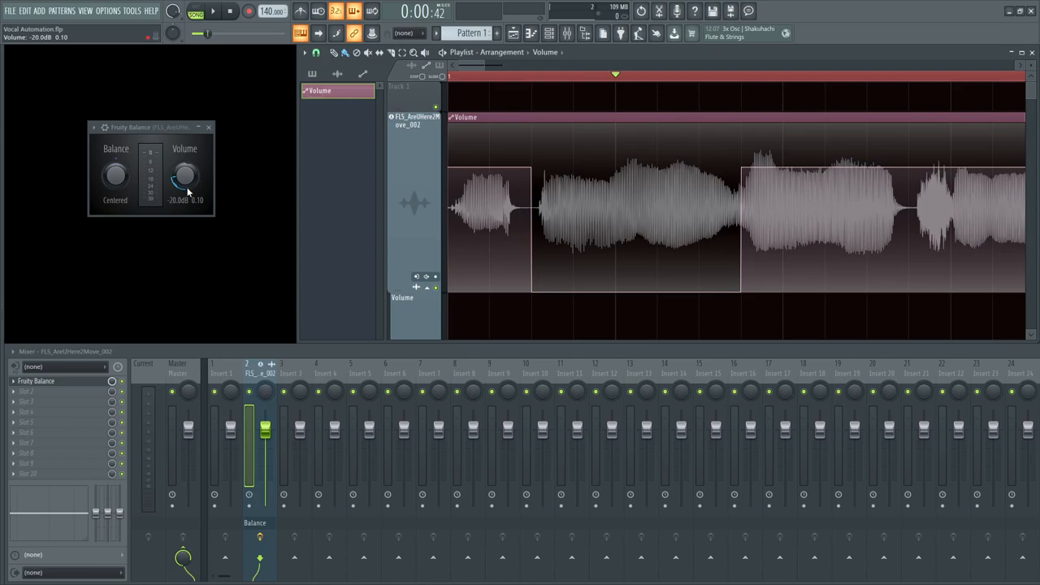
drag(186, 177, 185, 160)
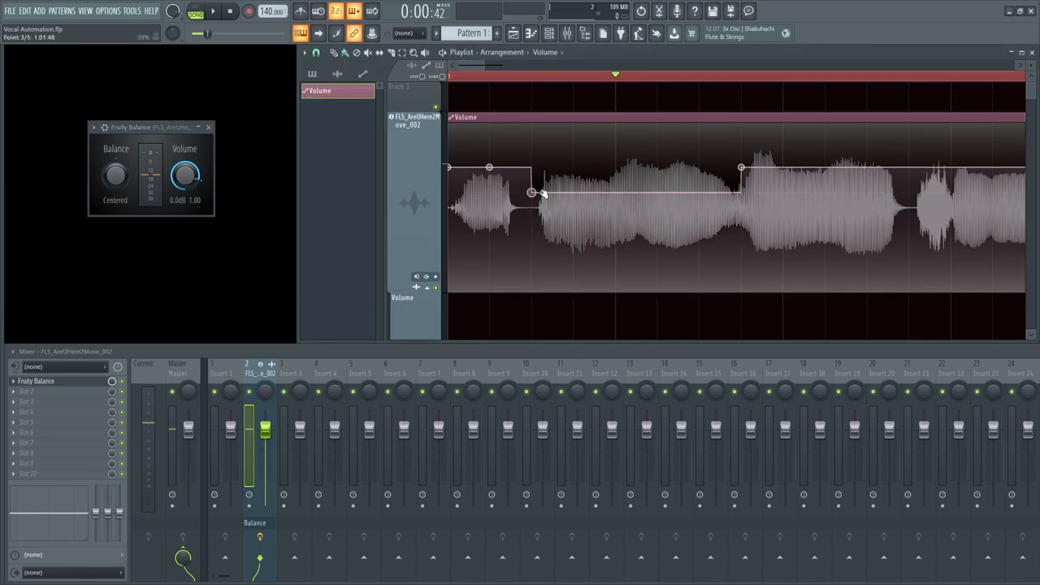
Step: Add and position points around a later phrase and lower the volume across it, starting another dip
click(211, 10)
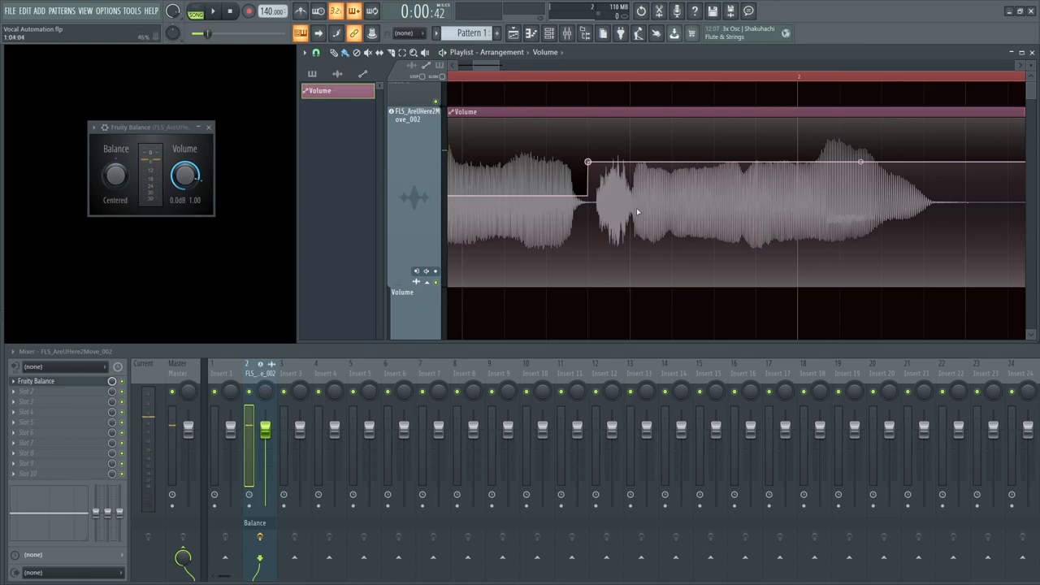
click(213, 9)
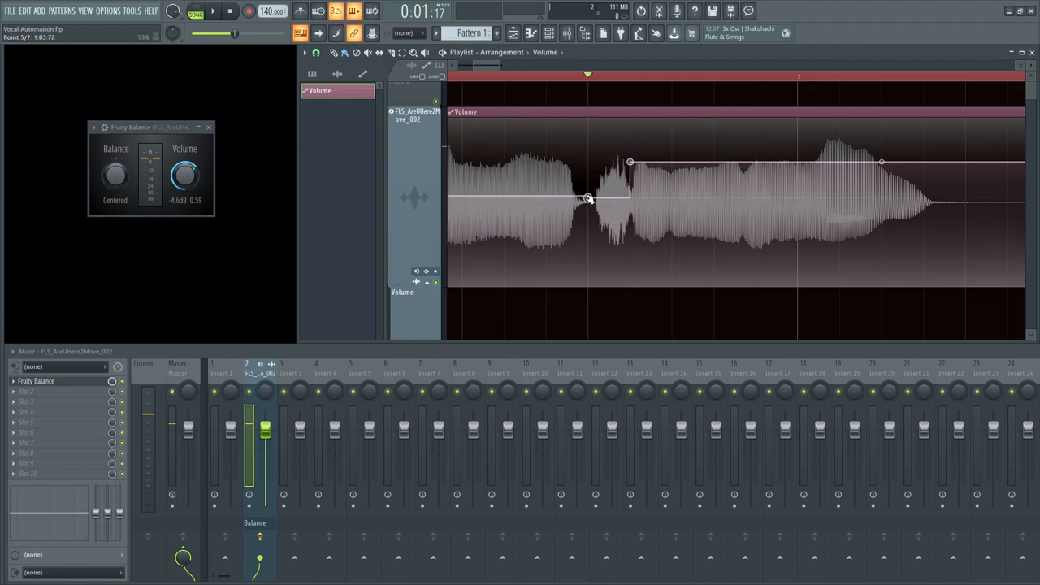
drag(588, 199, 588, 182)
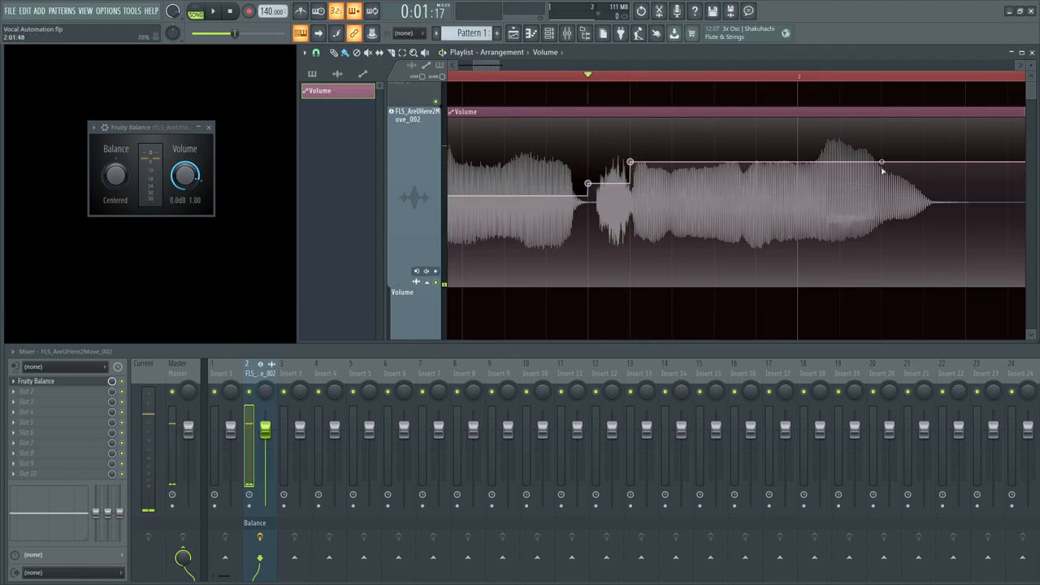
drag(881, 161, 923, 161)
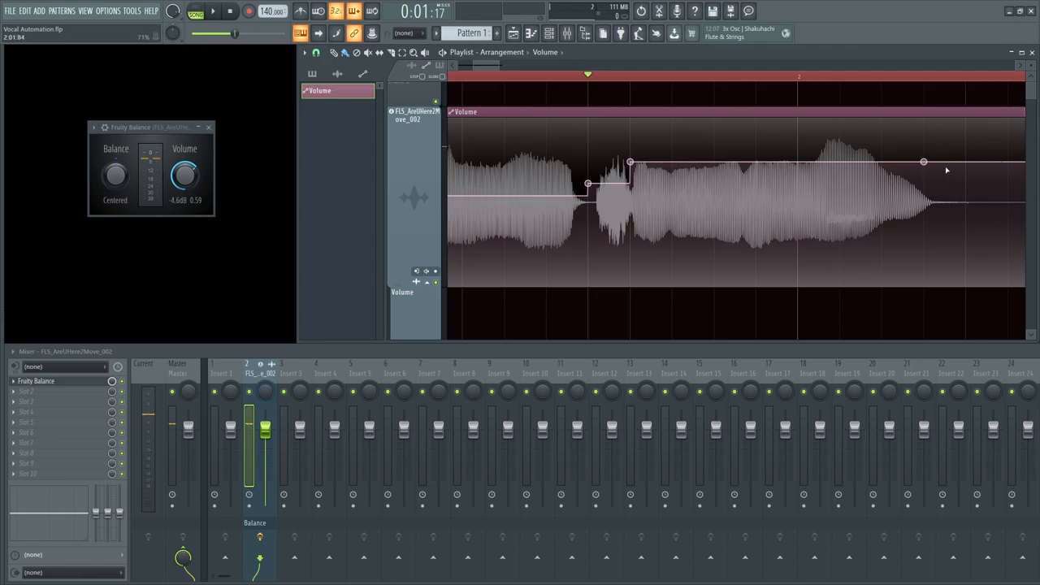
drag(630, 161, 633, 195)
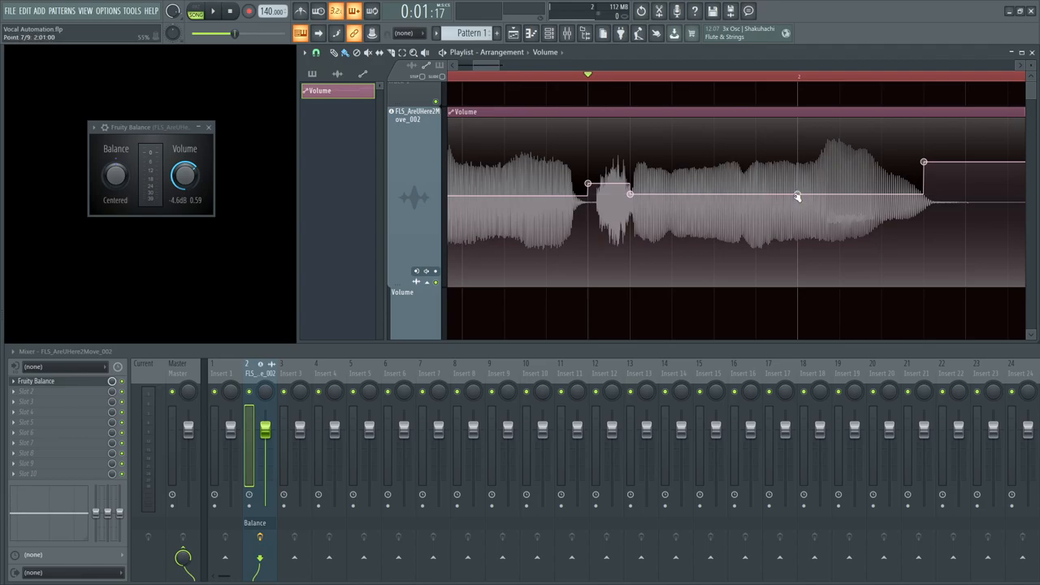
click(213, 10)
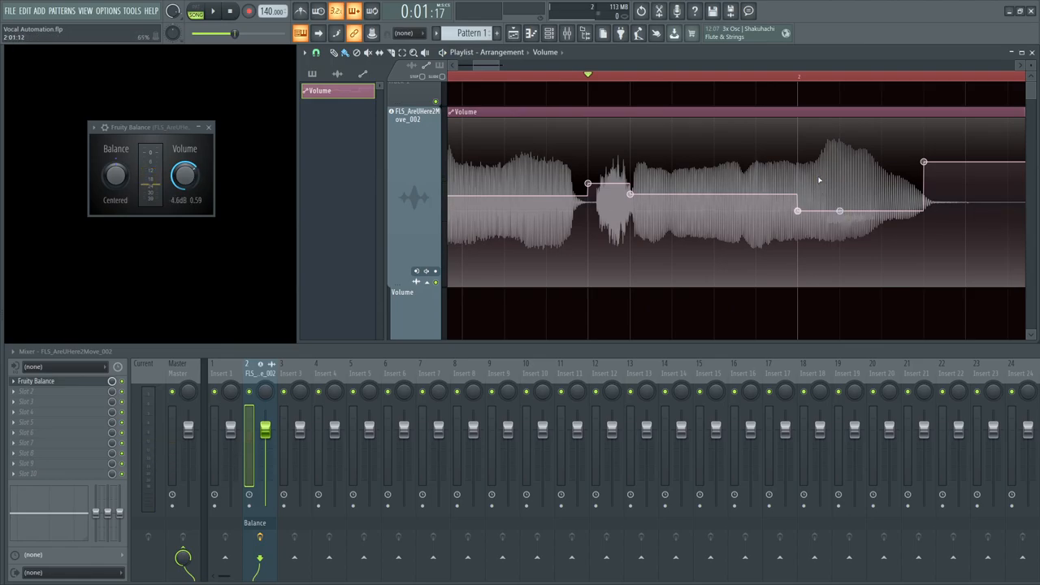
Step: Undo the last edit and set playlist Snap to (none)
key(ctrl+z)
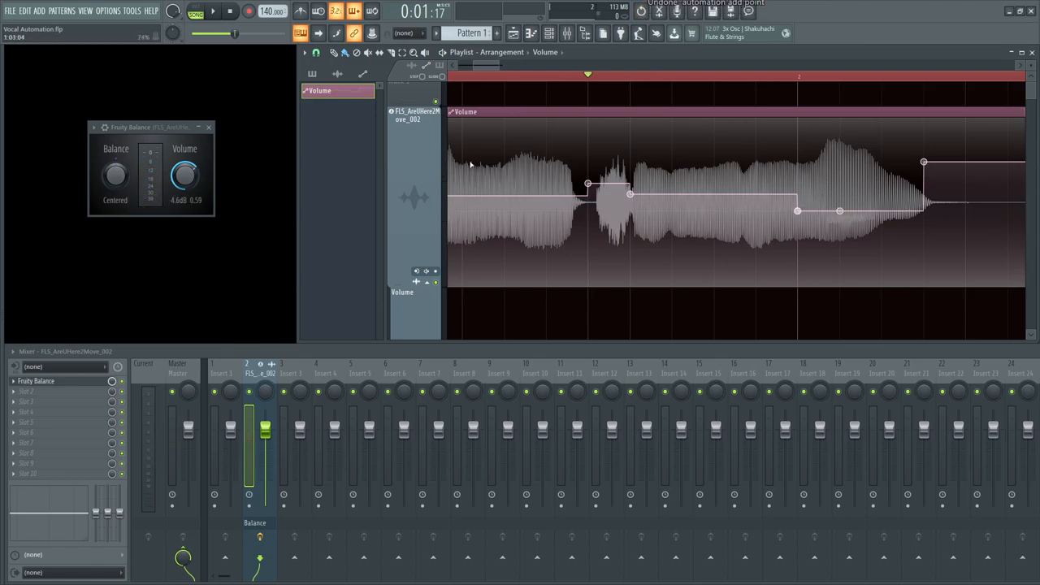
click(316, 52)
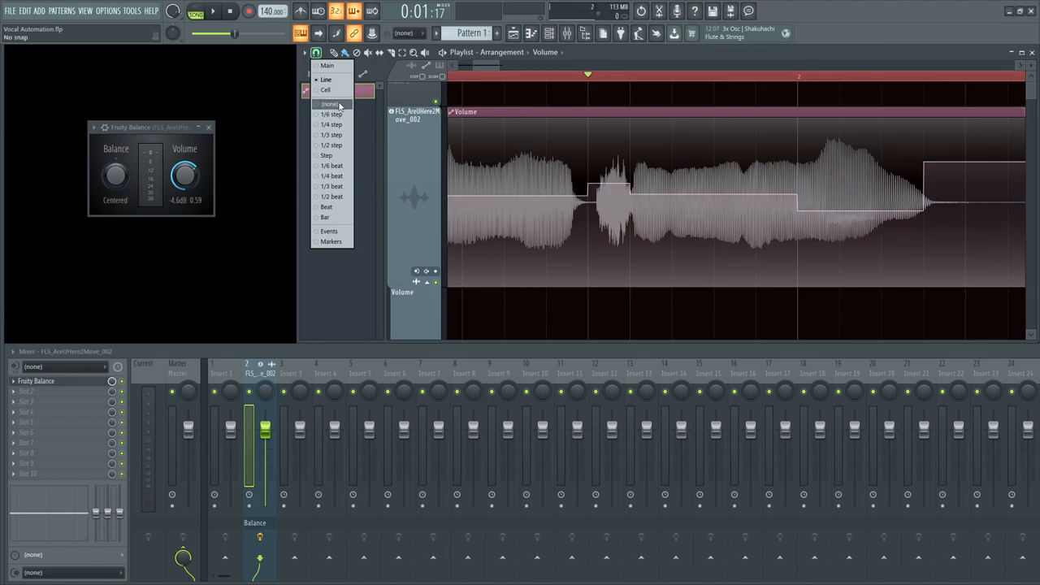
click(330, 104)
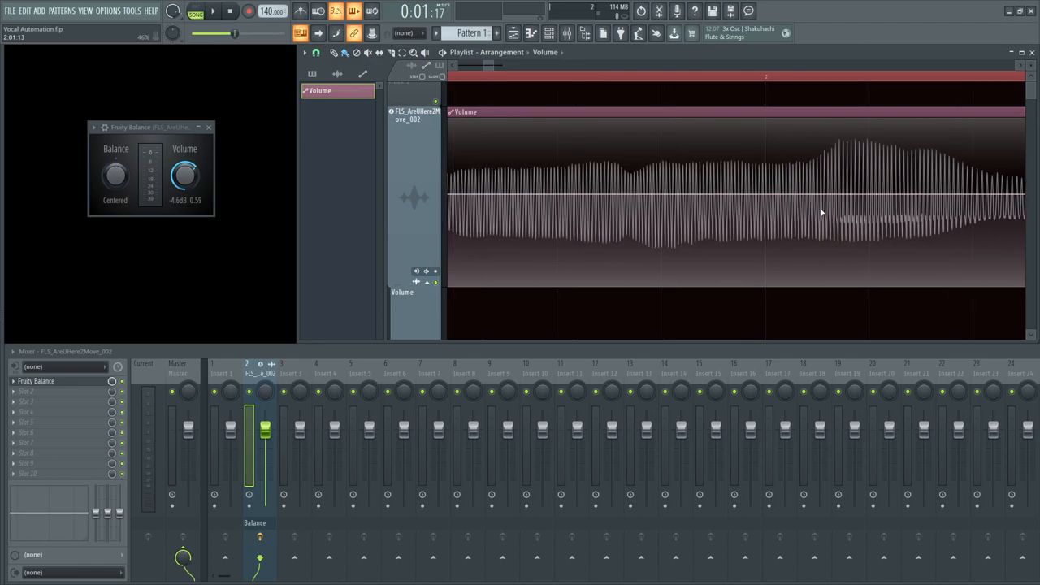
mouse_move(804, 178)
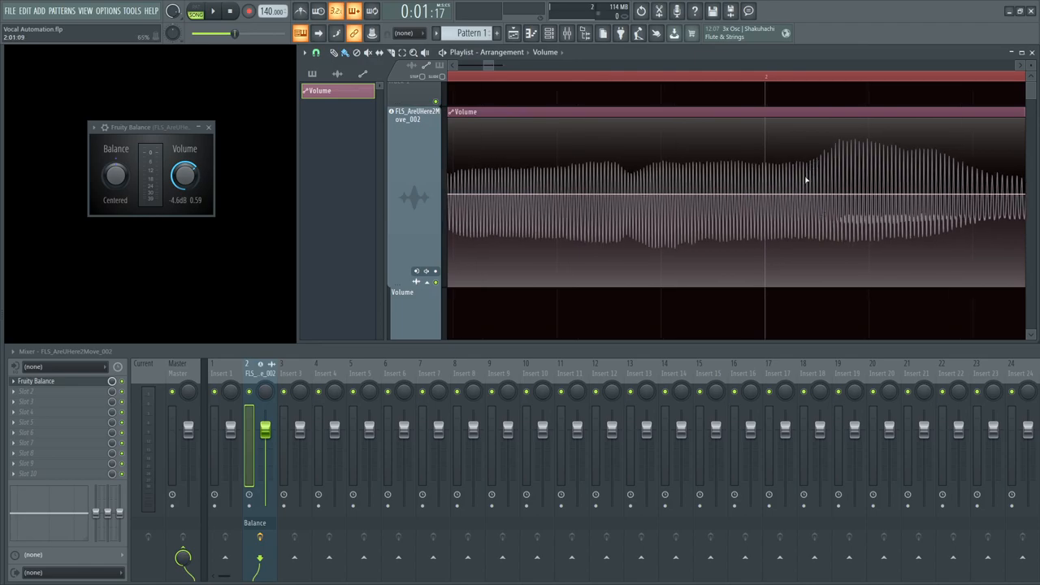
mouse_move(867, 251)
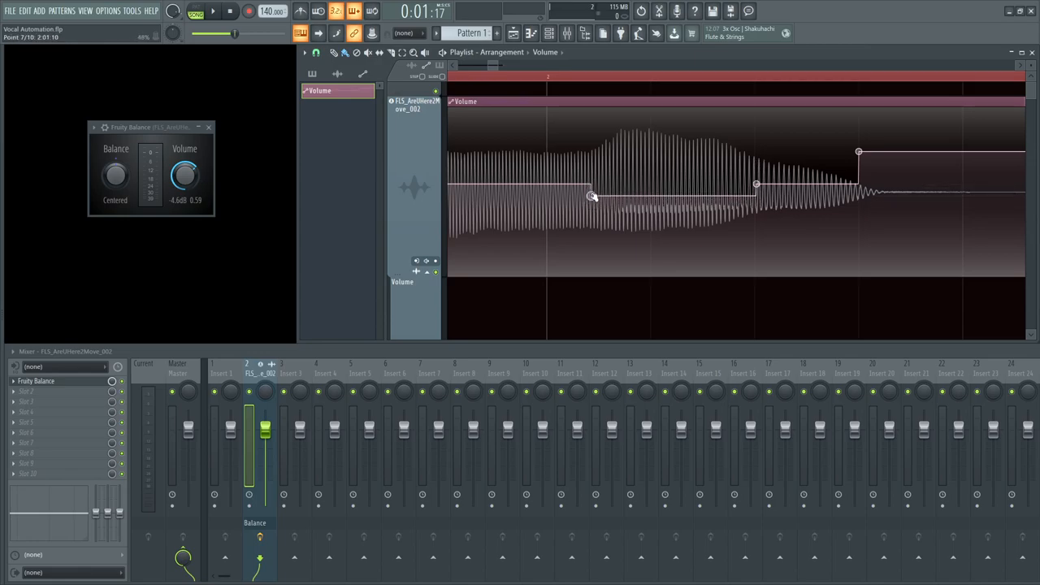
Step: Nudge the later-phrase point into place and pull its section to a deeper volume dip
drag(593, 195, 598, 199)
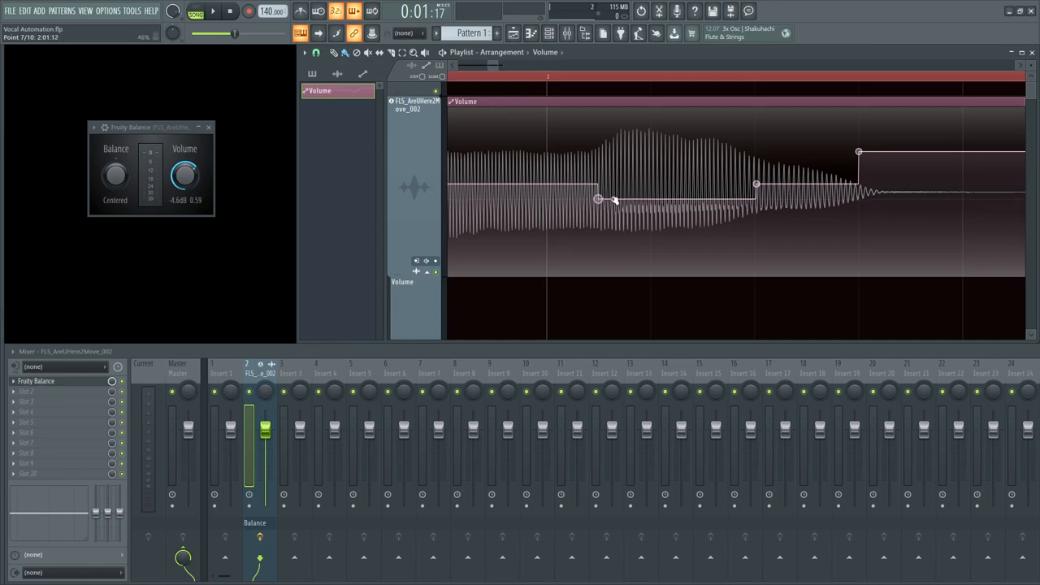
drag(598, 198, 598, 242)
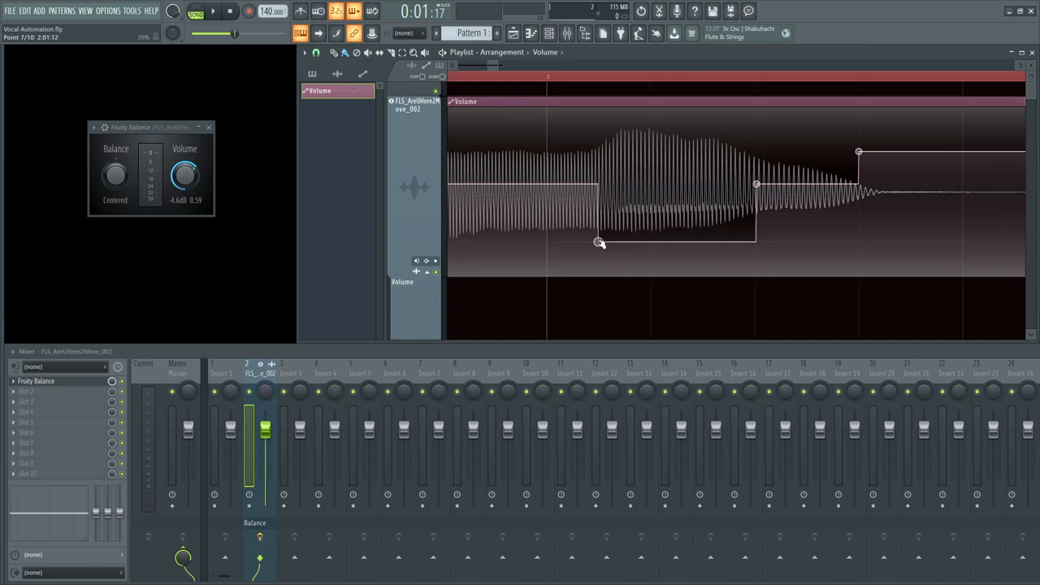
drag(600, 244, 600, 198)
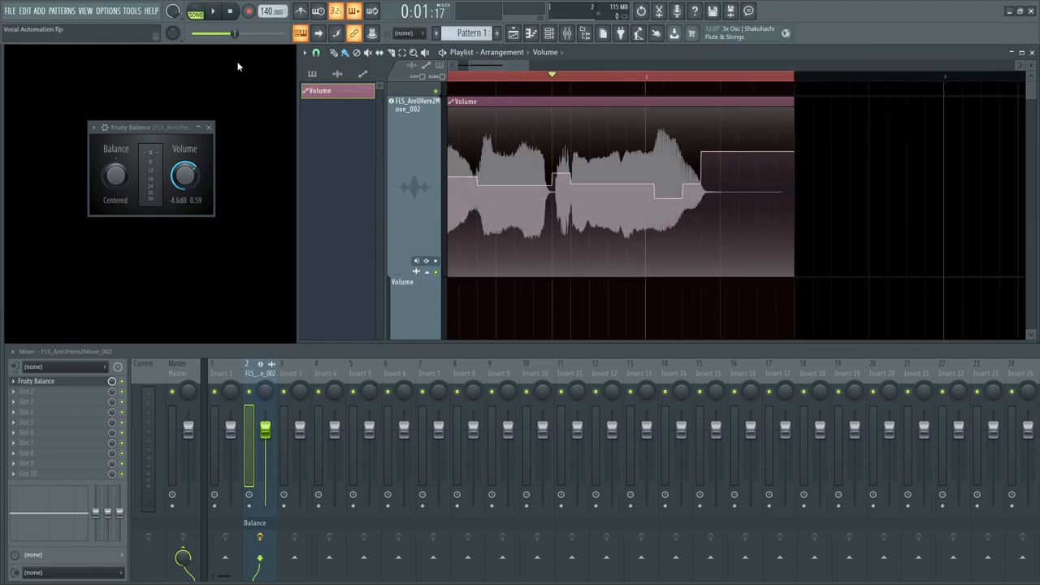
Step: Give a Volume envelope point near the vocal's end a curve type that holds its level flat
click(213, 10)
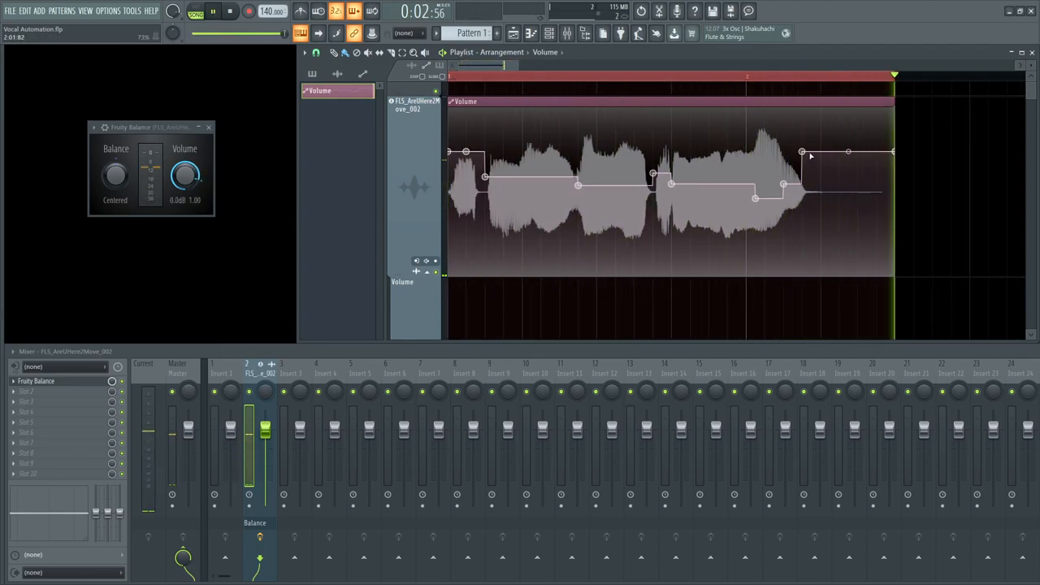
click(229, 10)
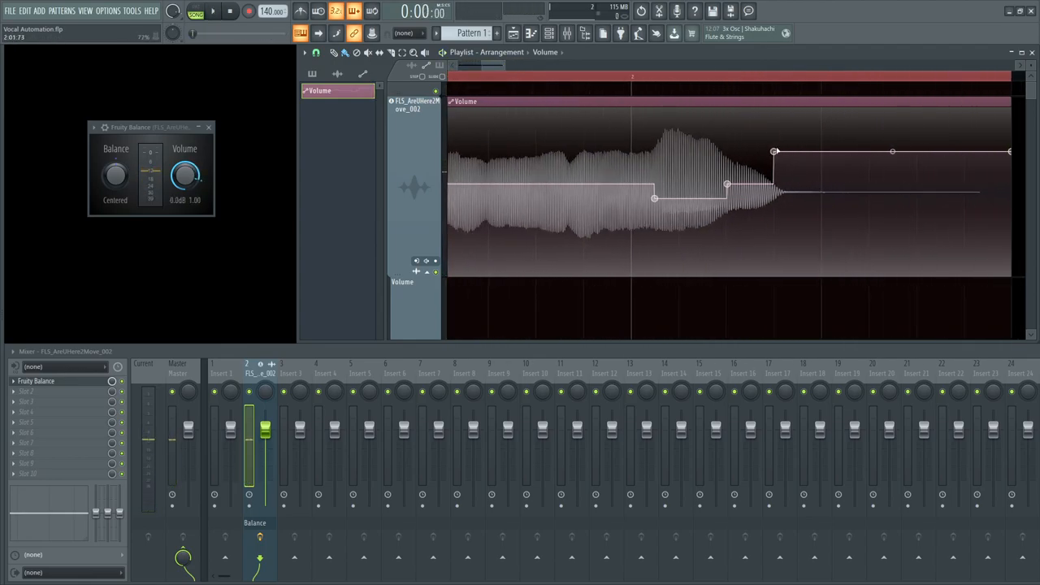
right_click(773, 152)
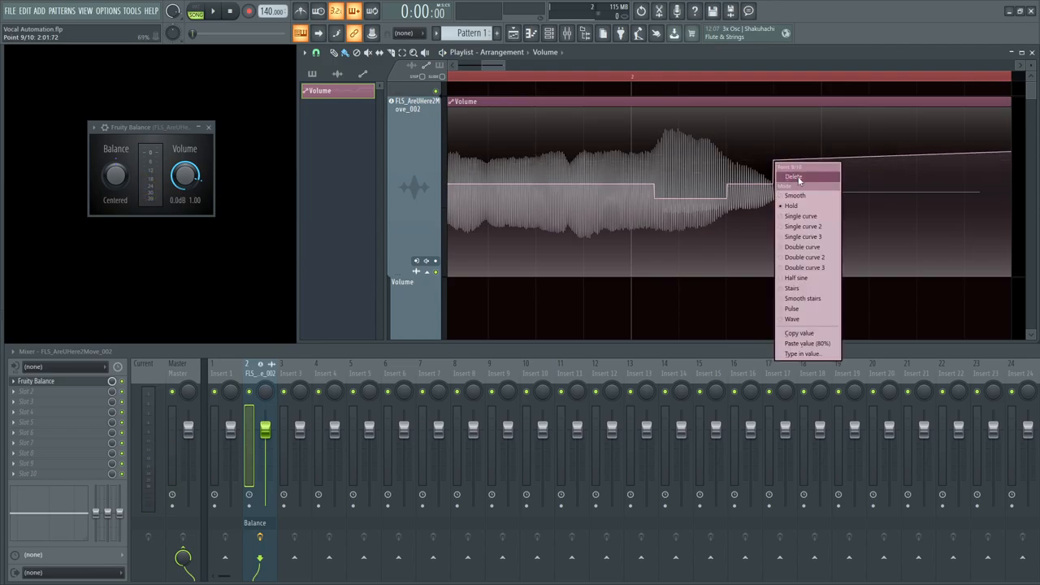
click(793, 176)
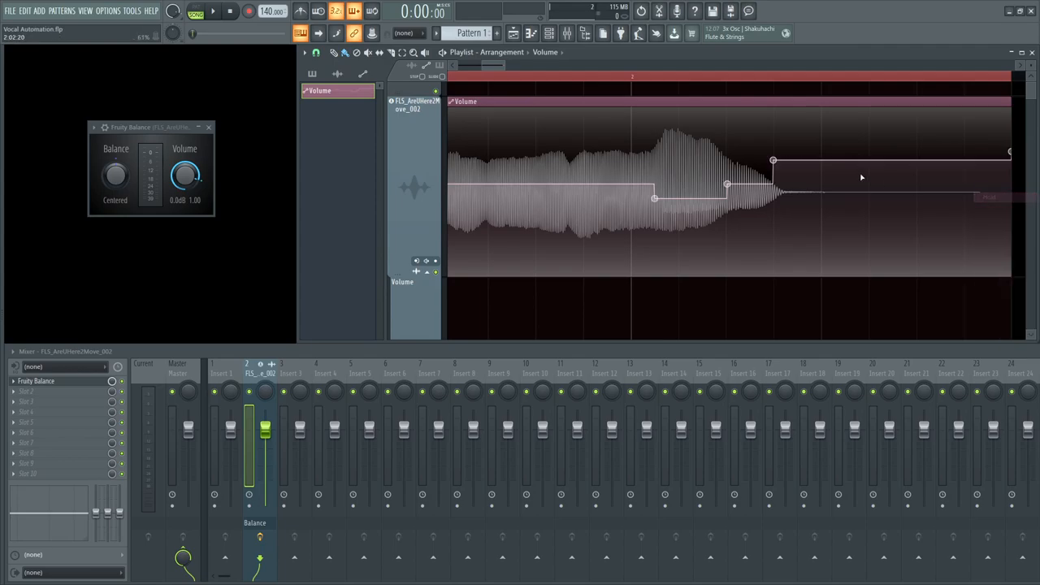
click(213, 10)
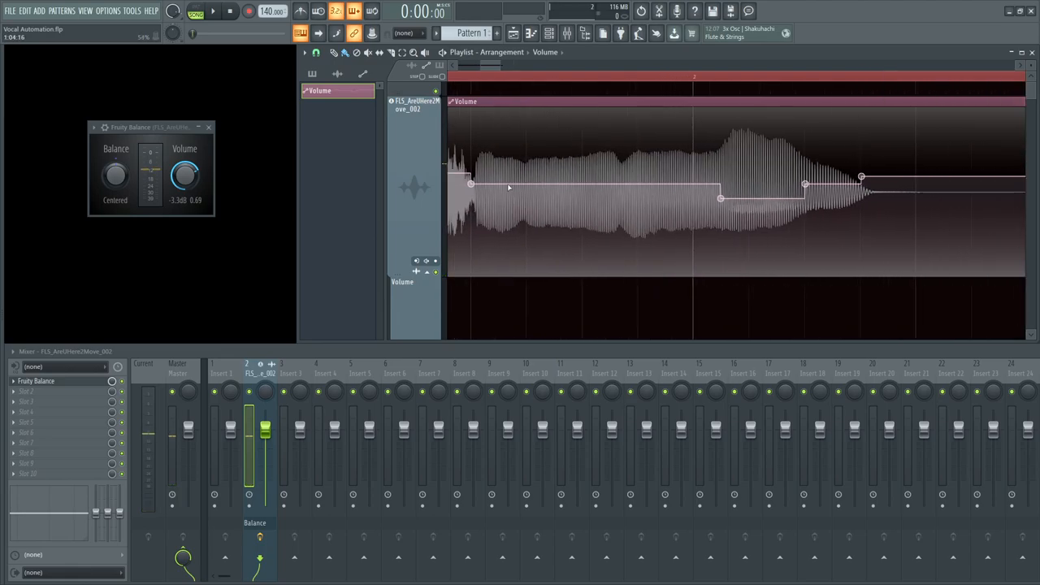
Step: Lower the first automation point at the clip start and audition the result
drag(471, 182, 473, 195)
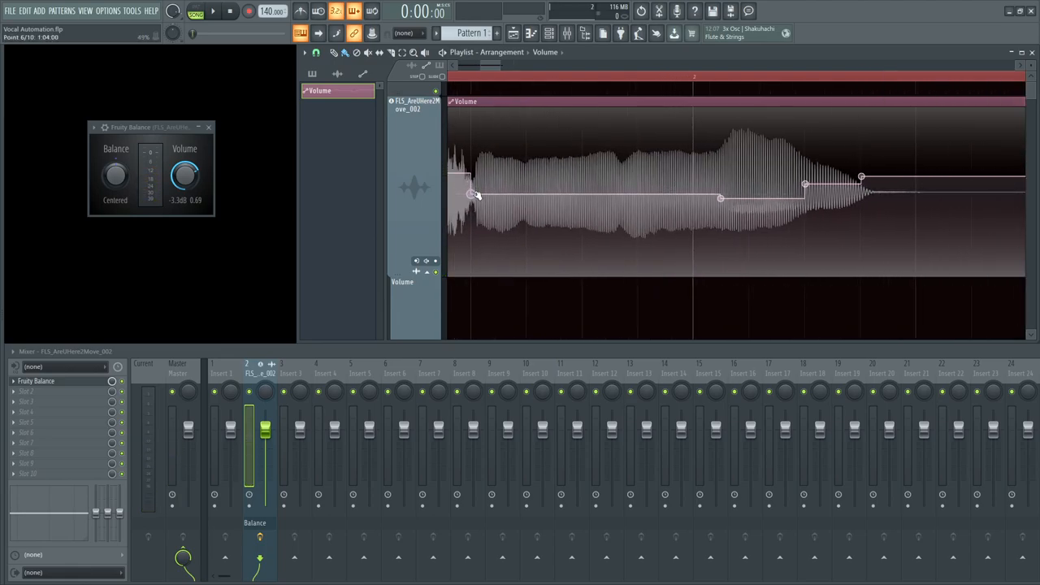
click(213, 10)
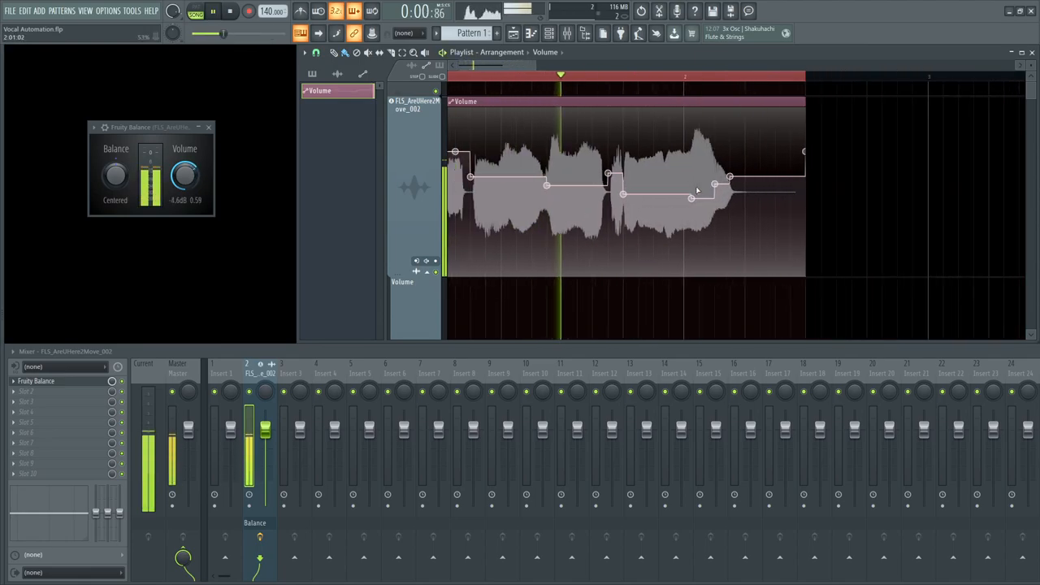
click(227, 10)
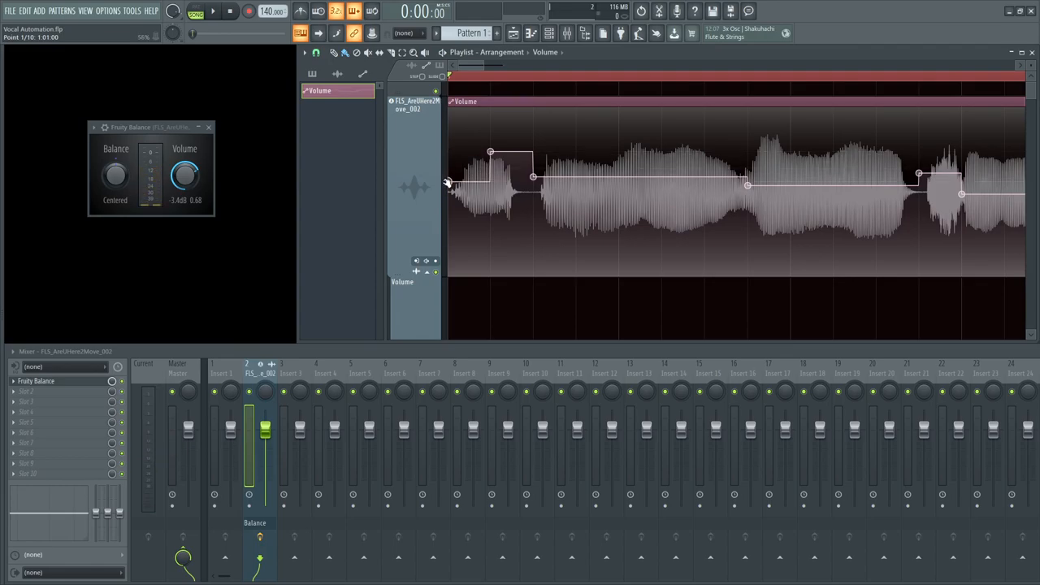
click(213, 9)
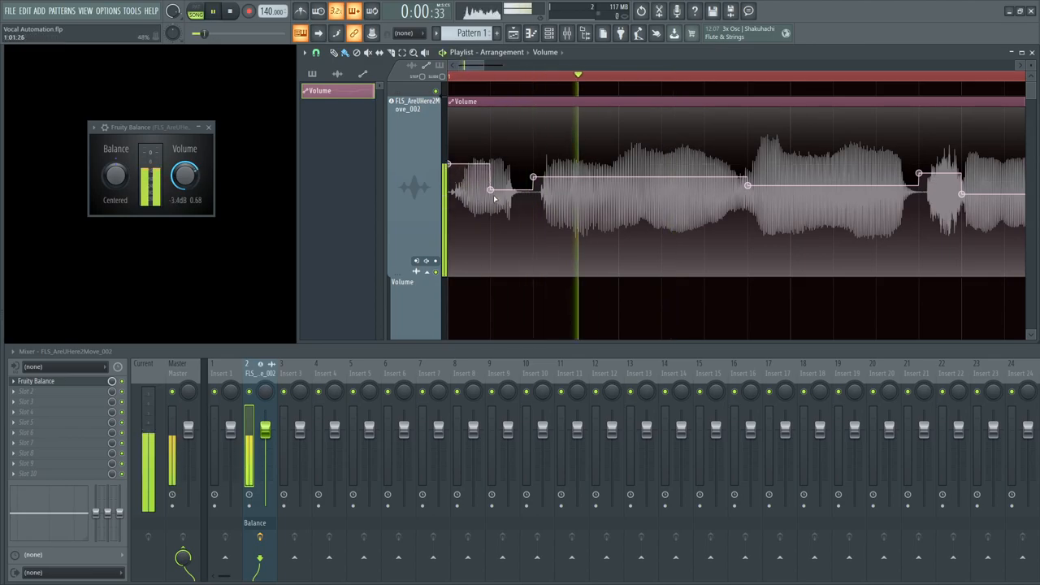
click(229, 9)
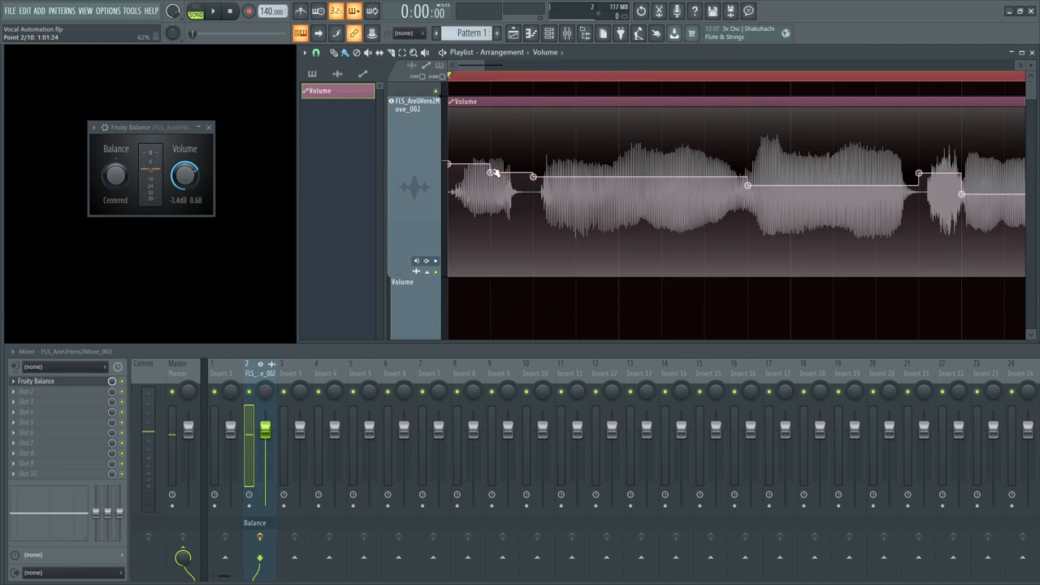
Step: Reshape the early points so the opening starts higher then steps down, and play to check
drag(490, 172, 490, 192)
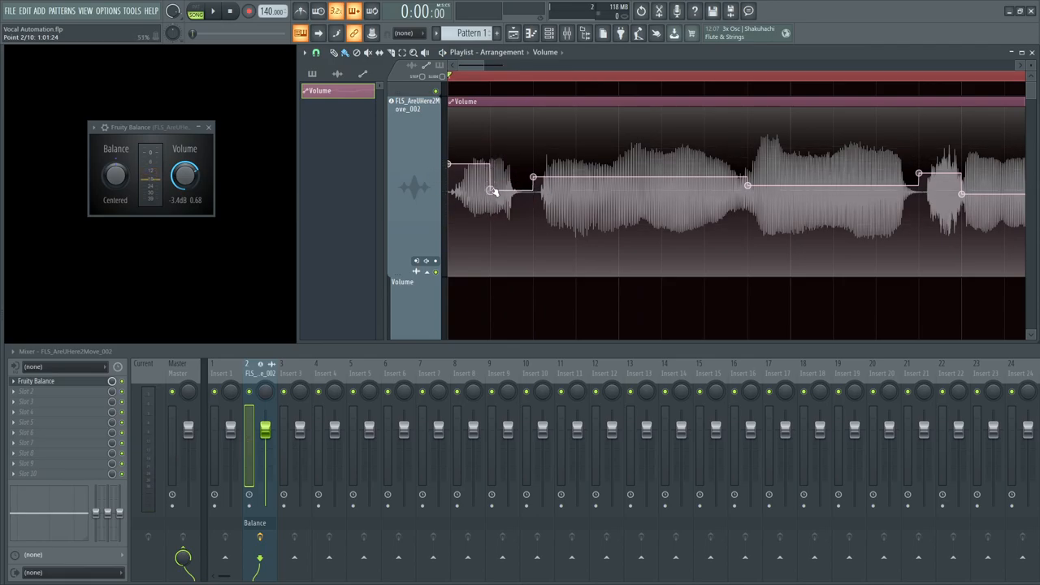
drag(494, 192, 506, 205)
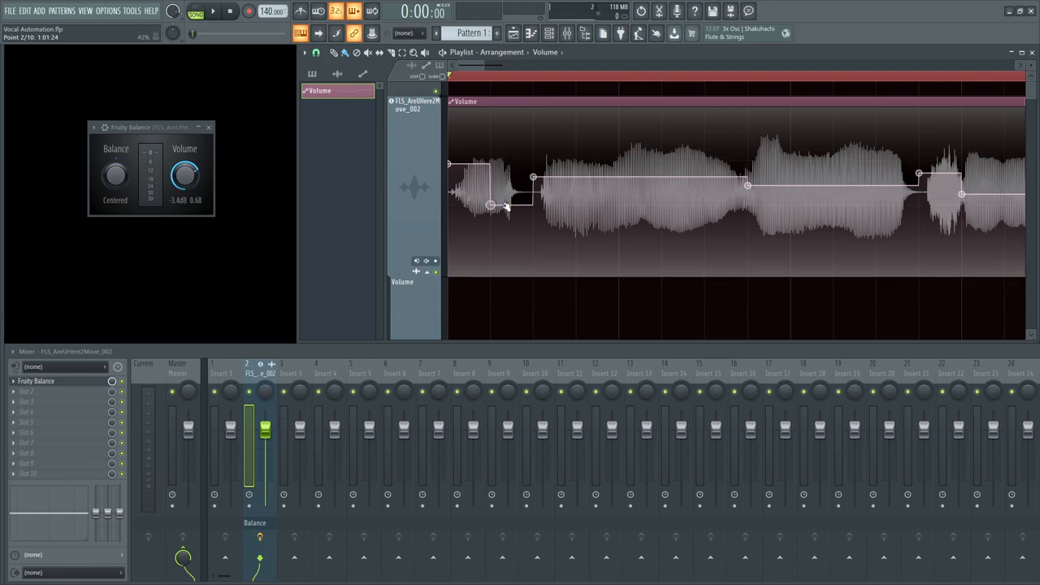
click(212, 11)
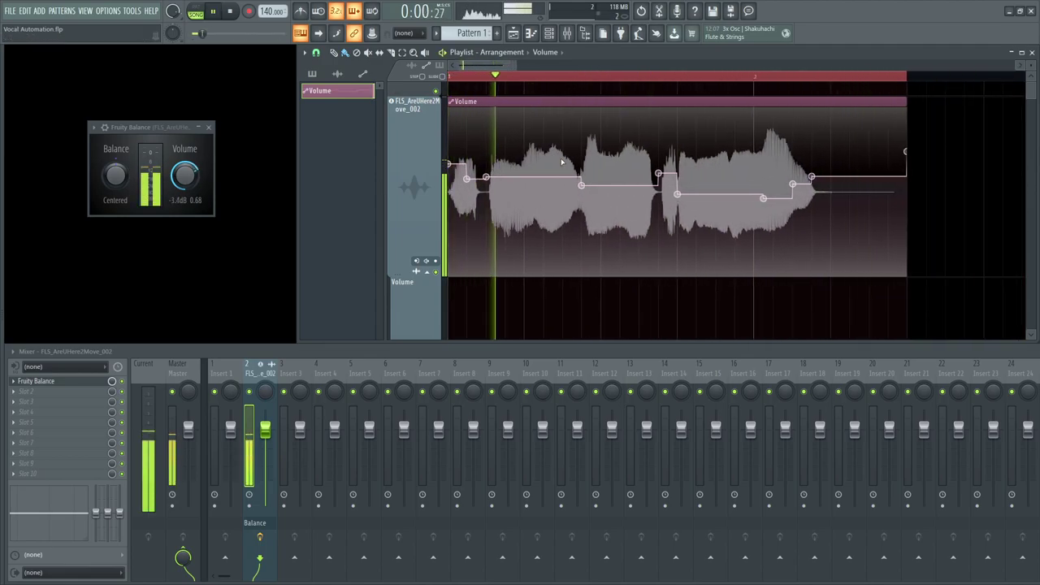
click(213, 9)
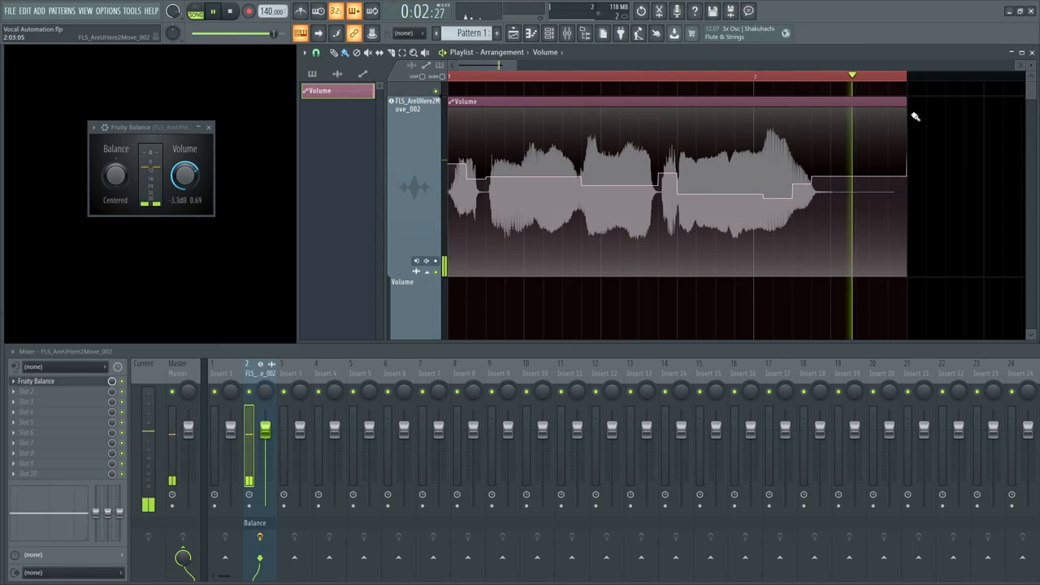
click(229, 10)
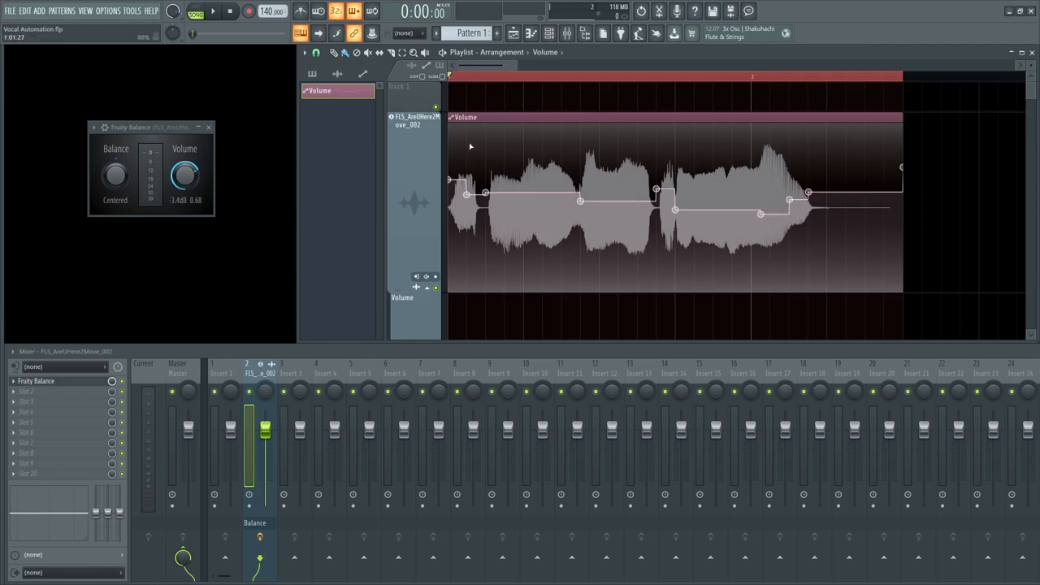
Step: Run the Smooth up articulator on the Volume automation clip and tune its smoothing strength
right_click(463, 117)
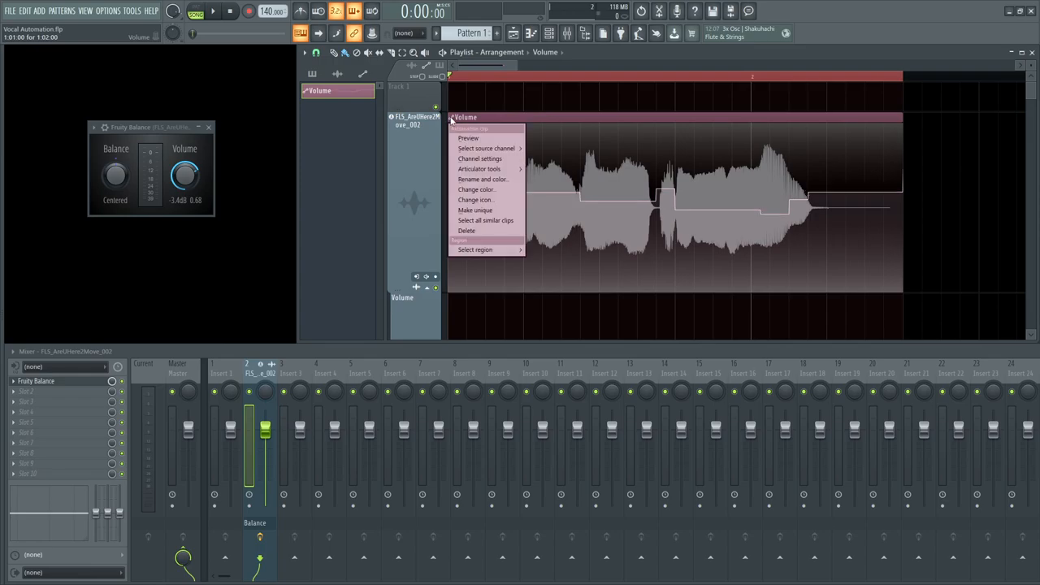
mouse_move(480, 167)
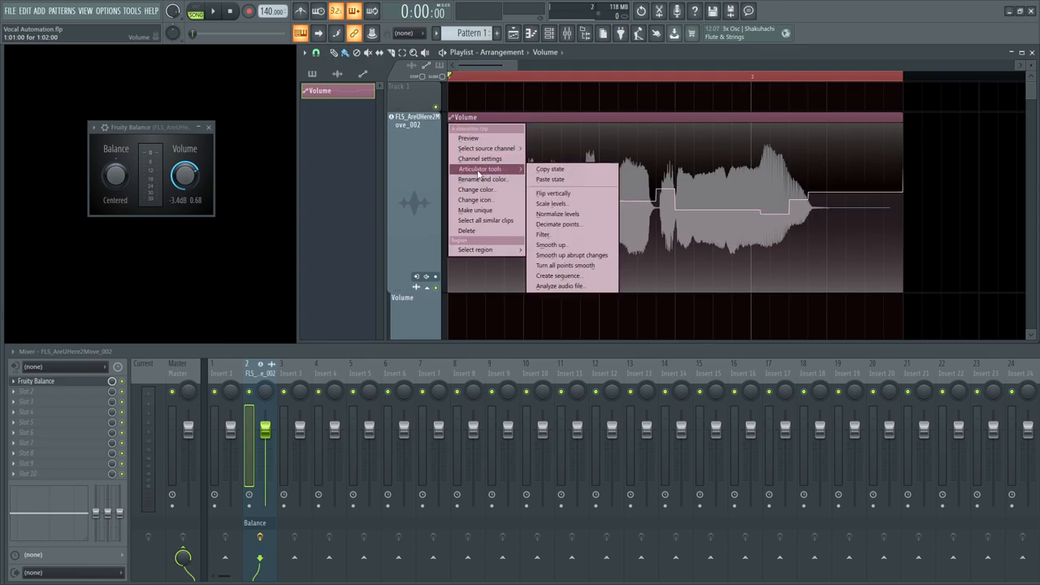
click(550, 244)
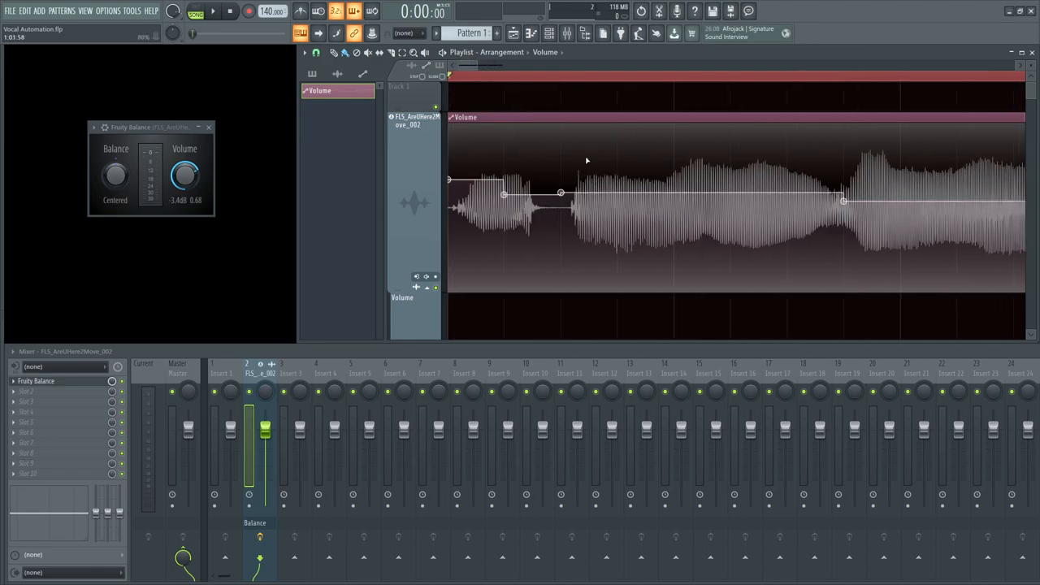
right_click(463, 117)
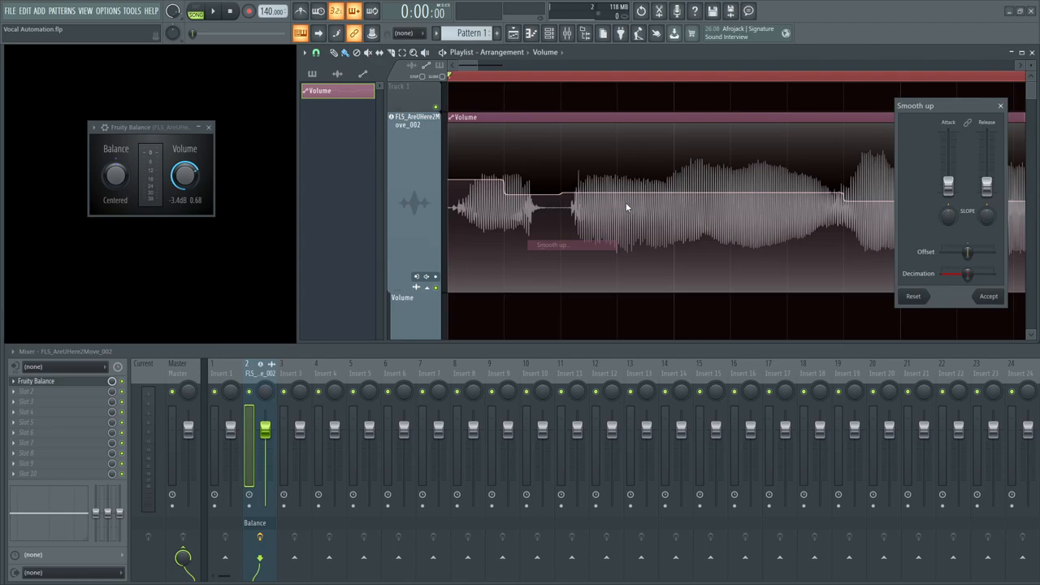
drag(949, 191, 949, 185)
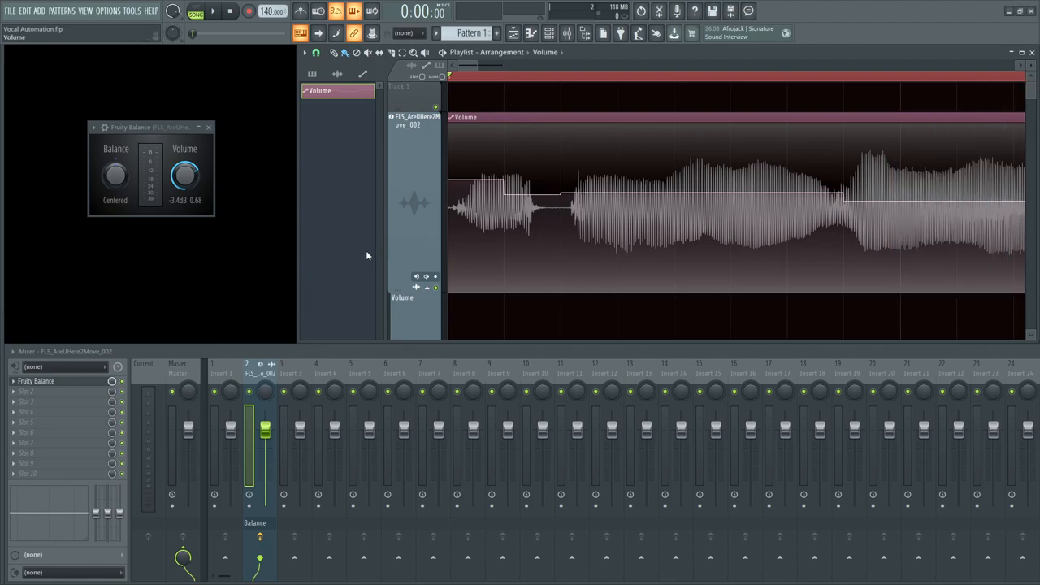
drag(561, 191, 507, 228)
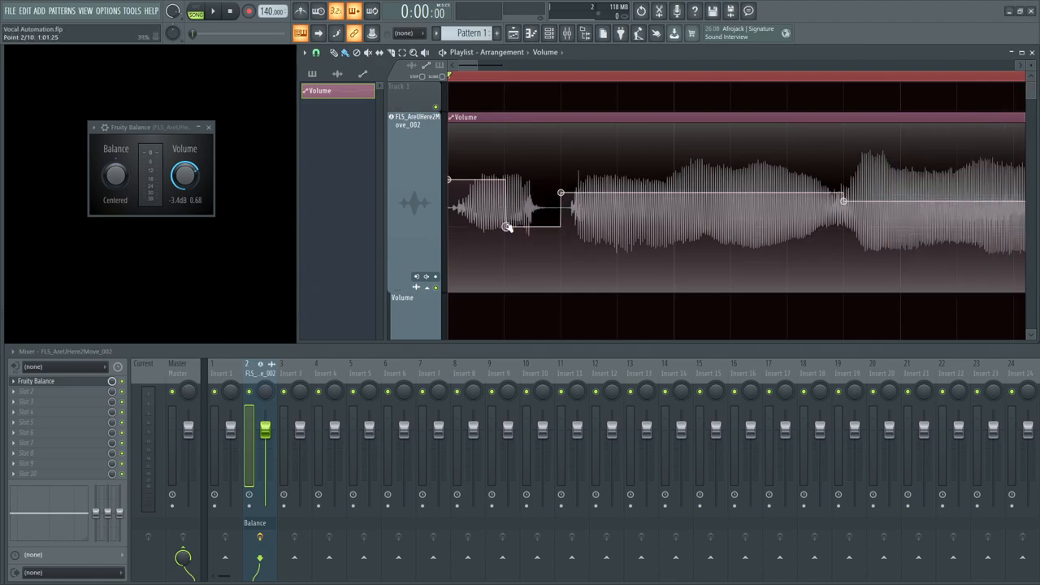
Step: Re-apply Smooth up with adjusted Attack/Release and accept the smoothed curve
right_click(463, 116)
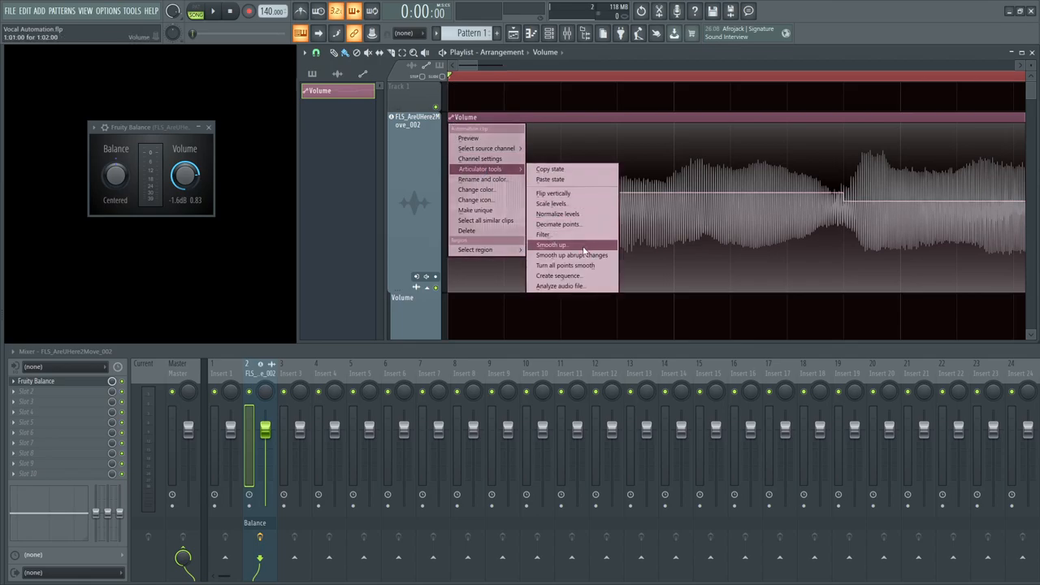
click(552, 243)
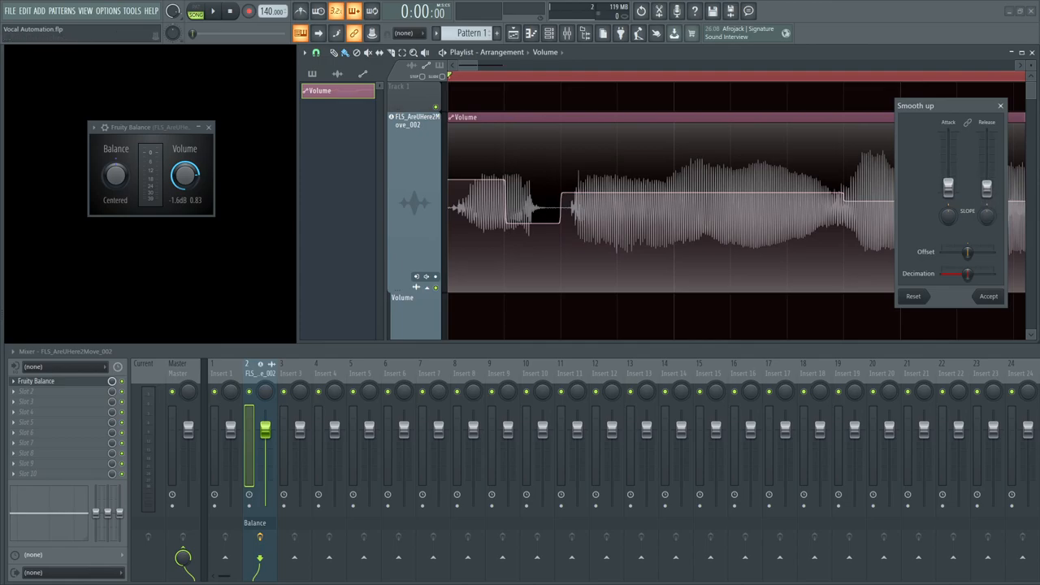
click(987, 296)
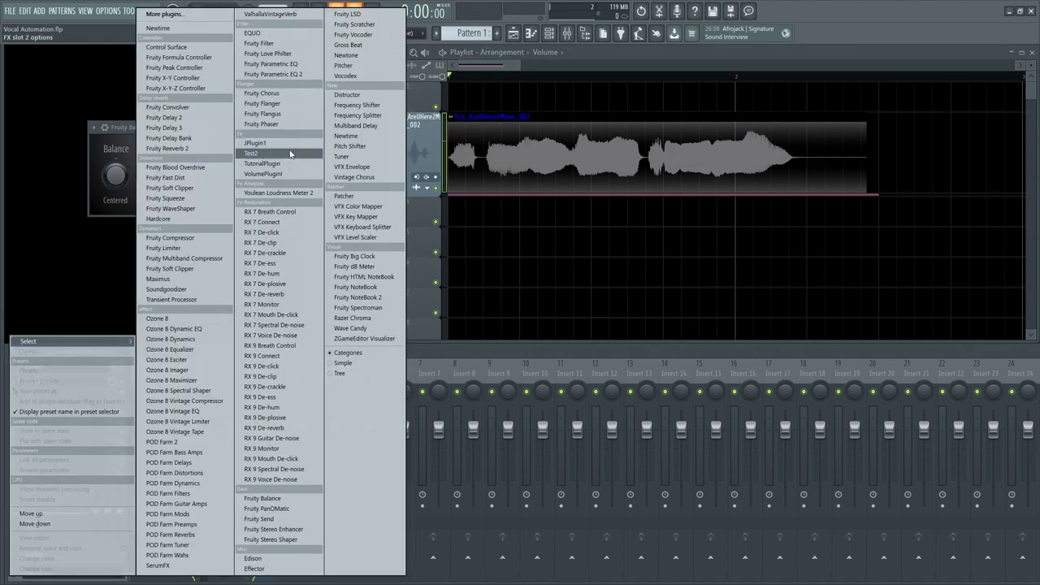
Step: Load Fruity Parametric EQ 2 and Fruity Limiter into the vocal insert's empty slots after Fruity Balance
click(251, 153)
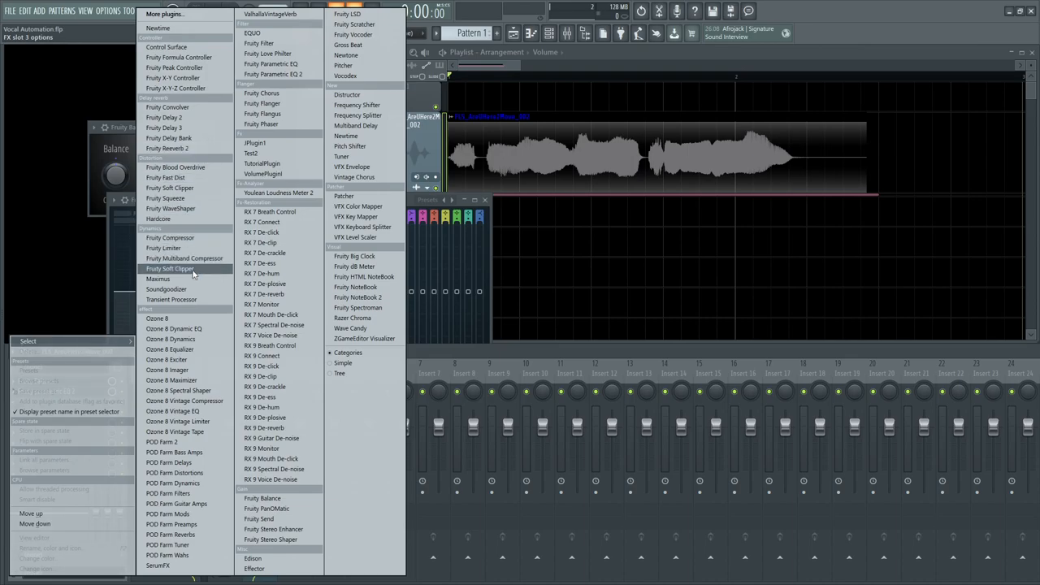
click(164, 247)
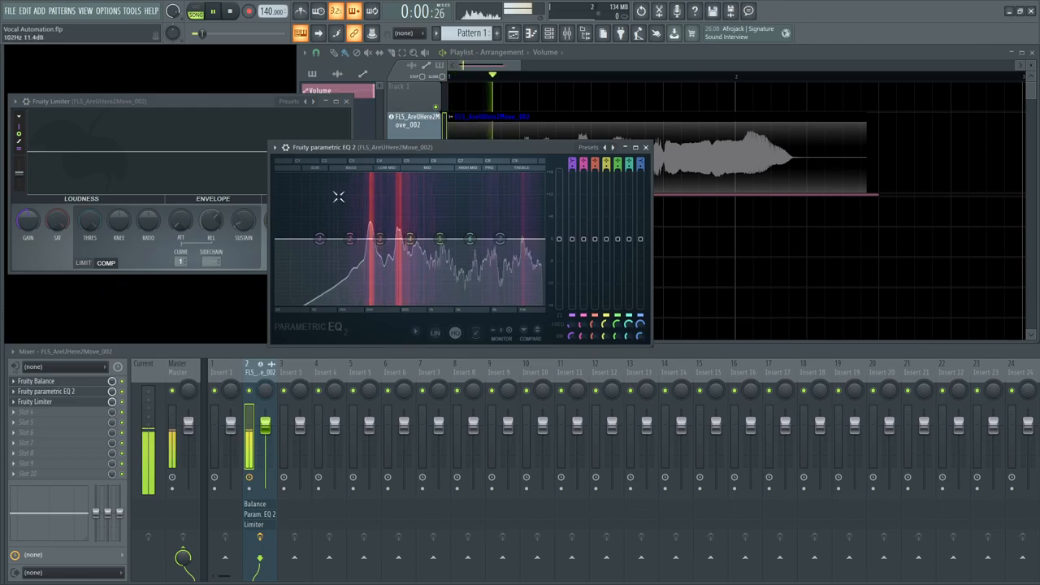
Step: Switch the lowest EQ band to a low cut and boost the vocal's upper bands during playback
right_click(318, 238)
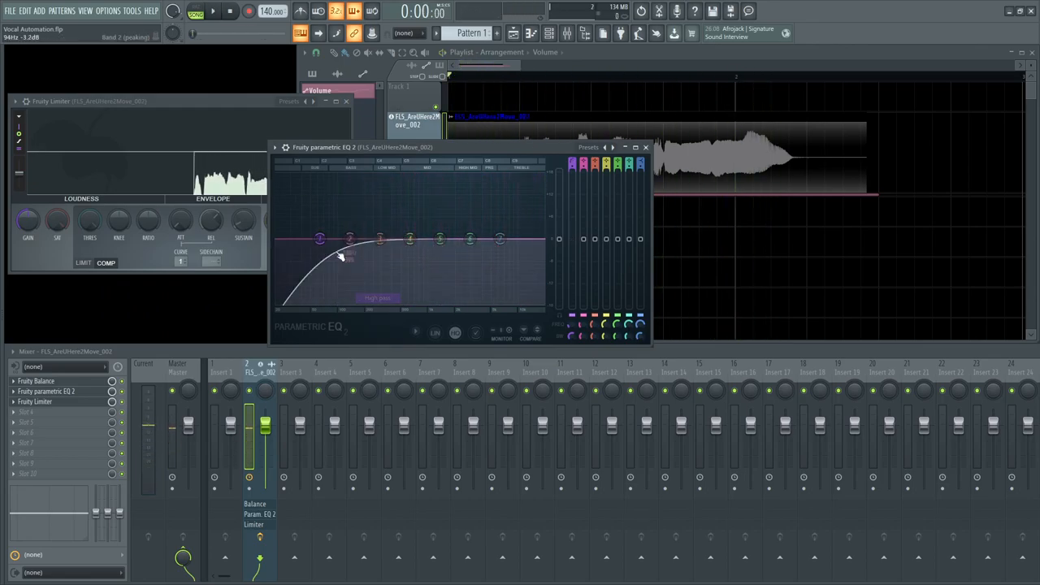
click(213, 10)
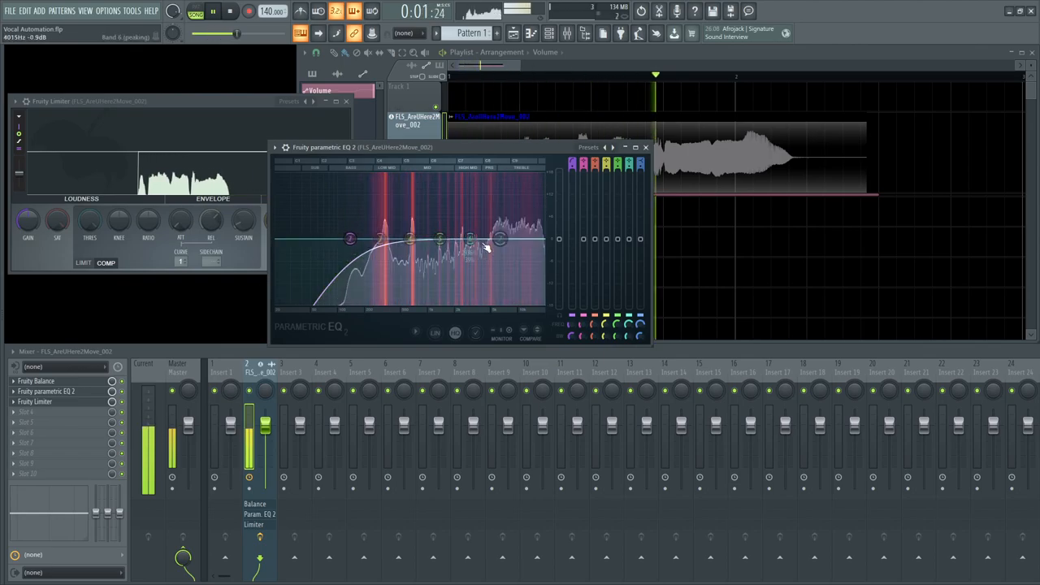
drag(410, 238, 394, 205)
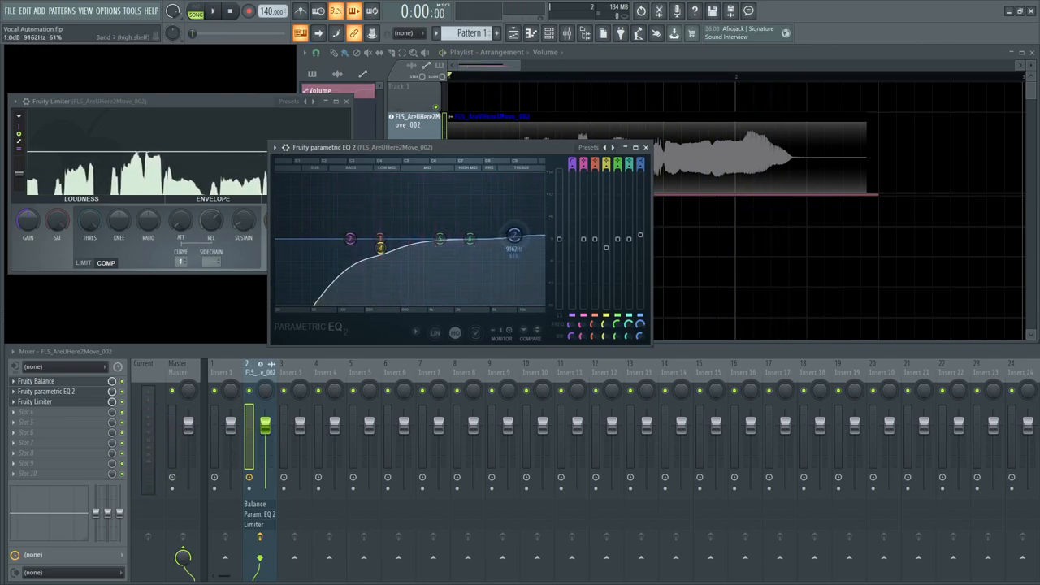
click(213, 10)
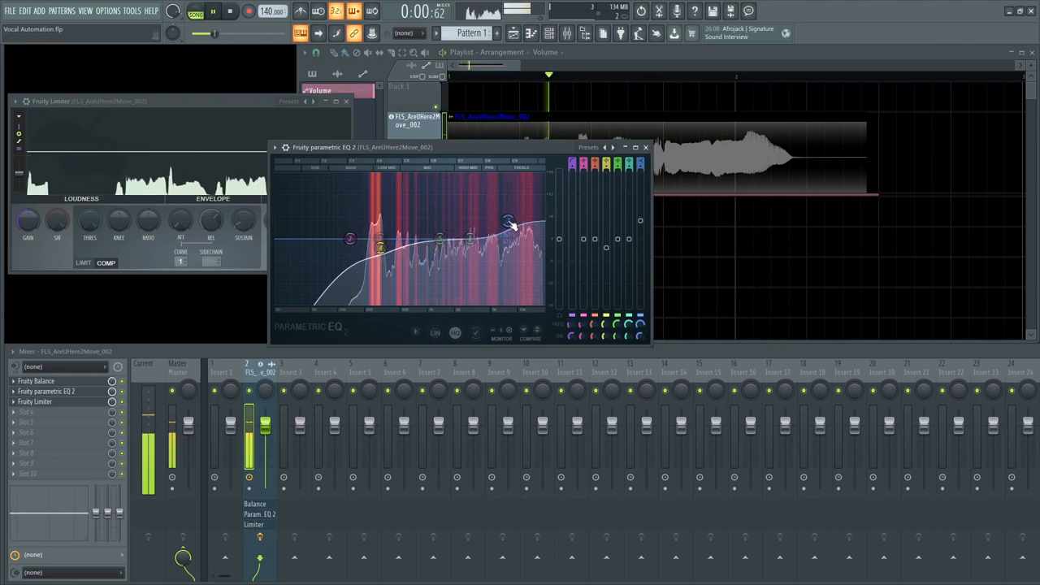
drag(507, 219, 507, 219)
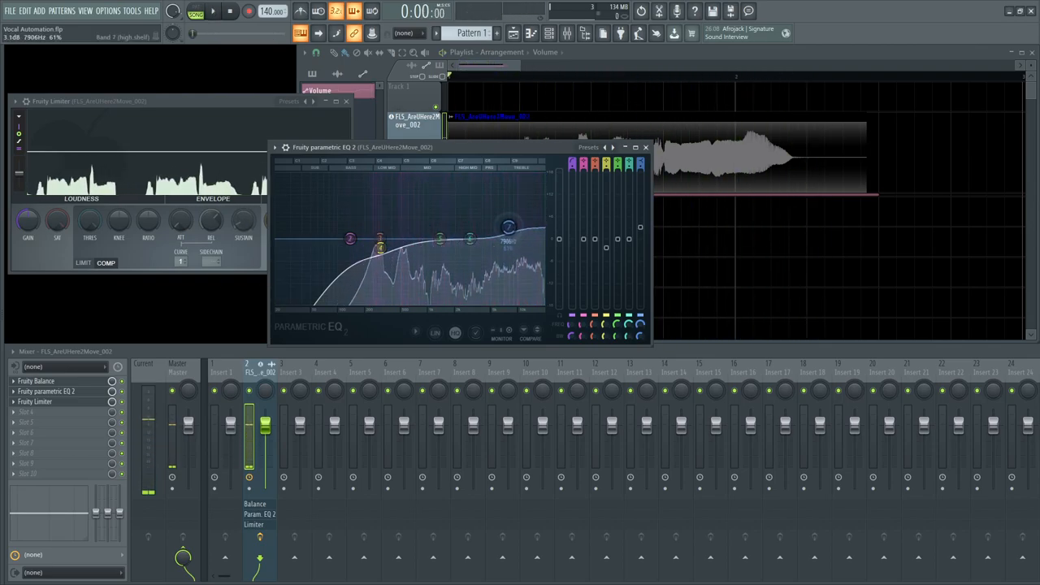
click(213, 10)
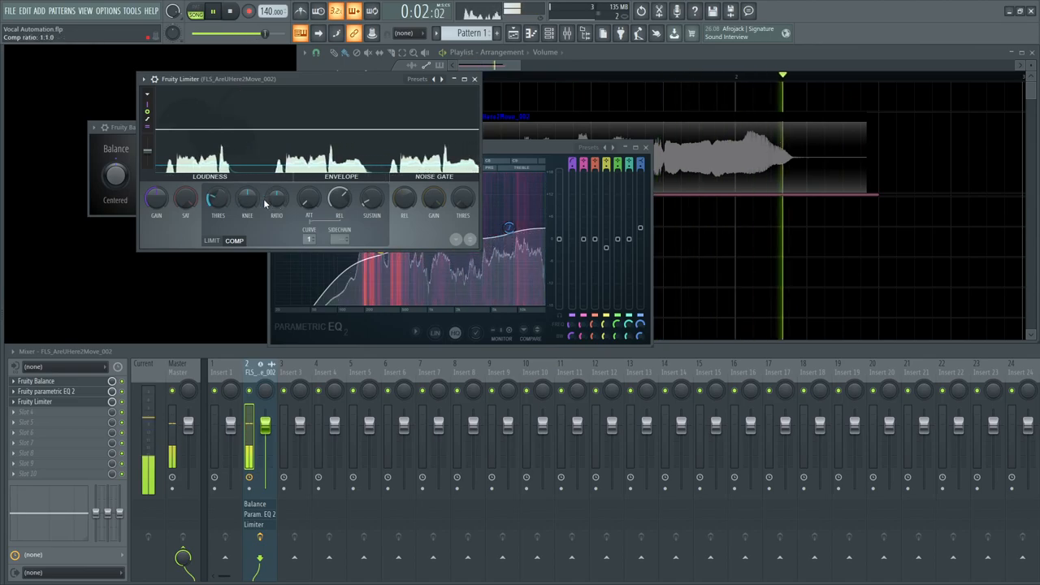
Step: Raise Fruity Limiter's compression ratio to about 2.7:1 and retune its attack while the vocal plays
click(229, 9)
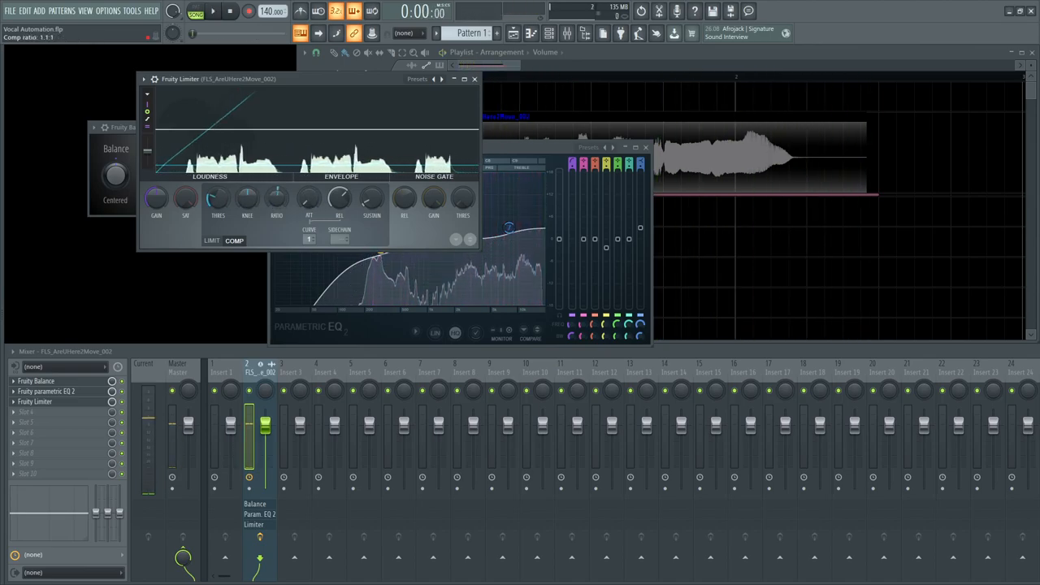
drag(218, 198, 217, 191)
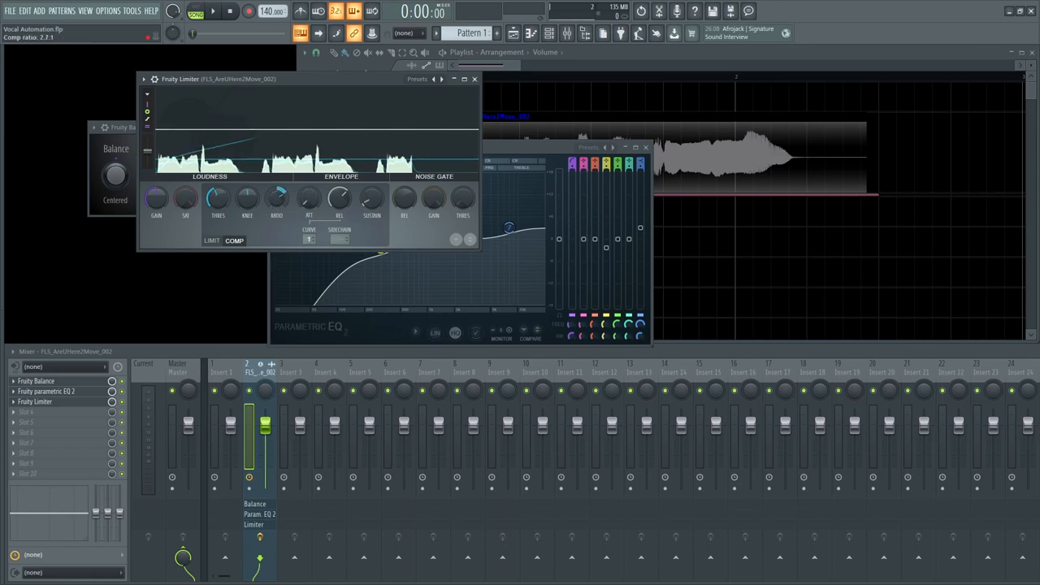
drag(277, 198, 277, 187)
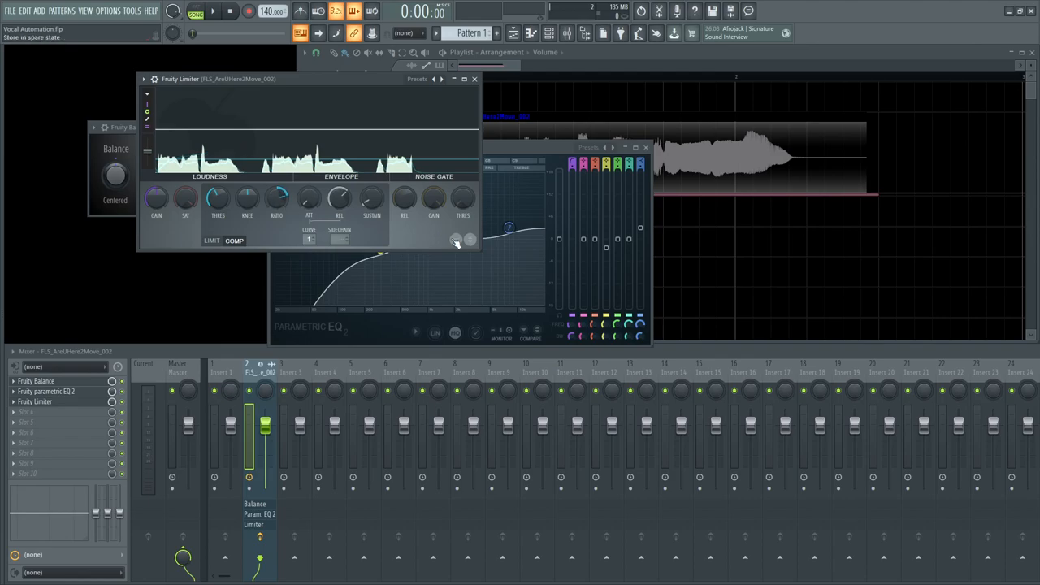
click(213, 10)
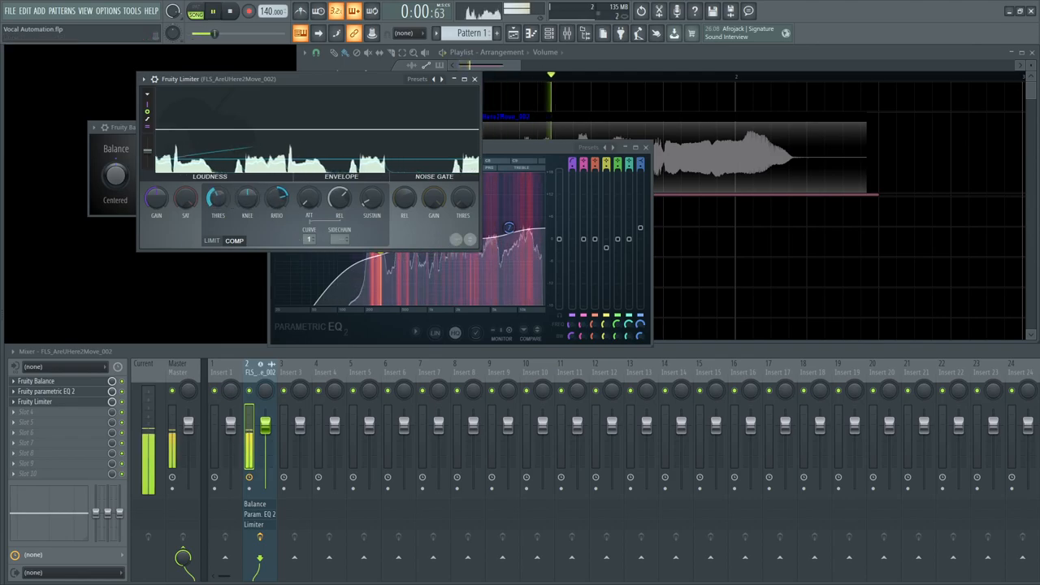
drag(218, 198, 218, 203)
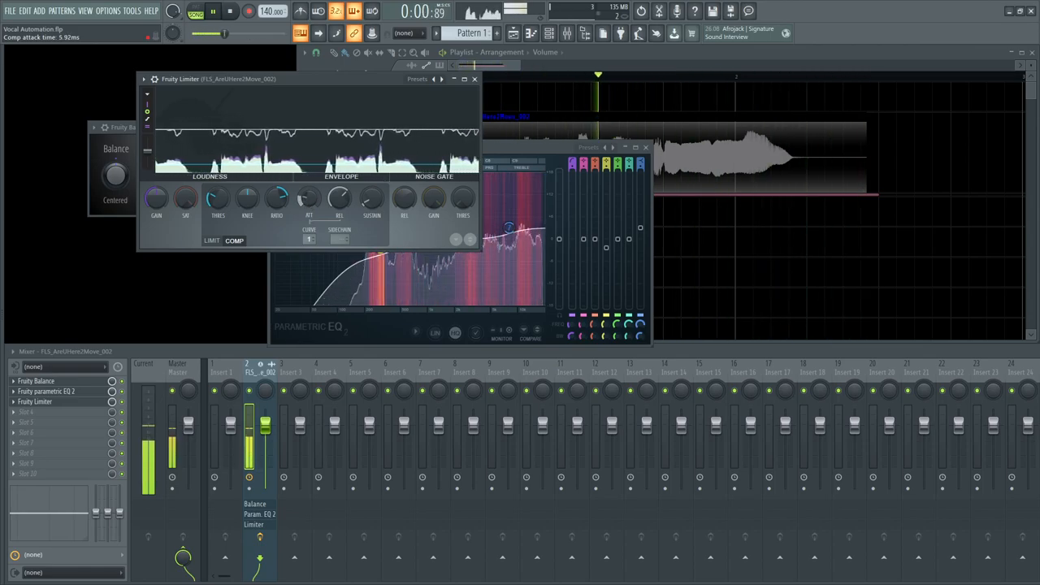
drag(307, 198, 311, 203)
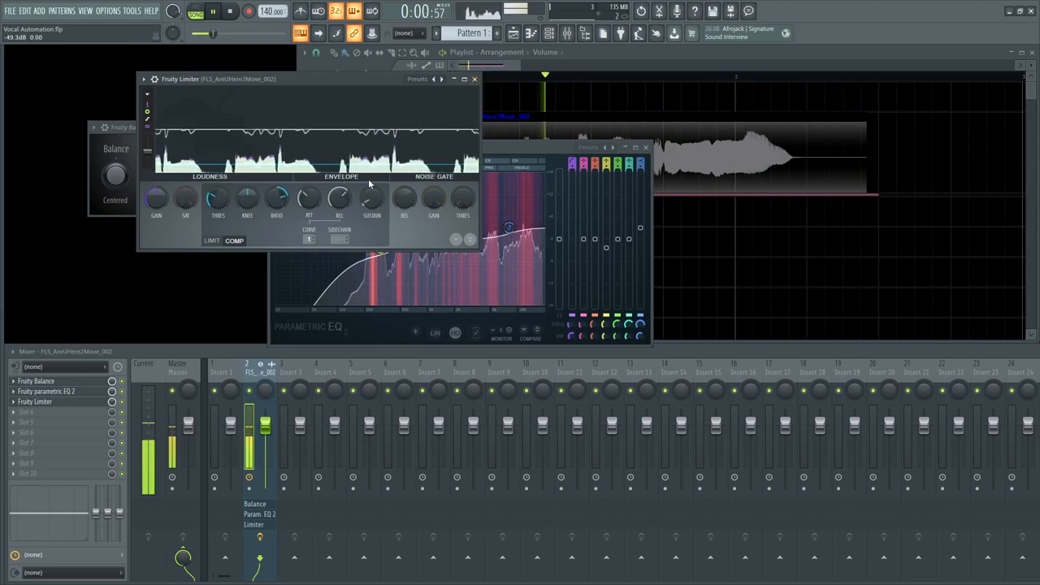
click(229, 9)
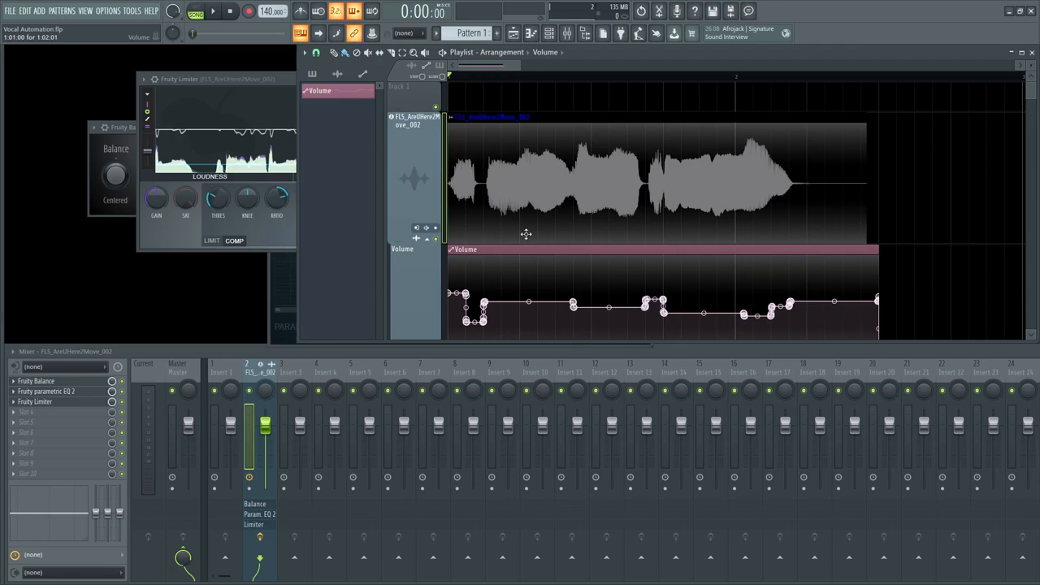
Step: Drag the Volume automation points to flatten the loud passage, then audition the vocal
click(213, 10)
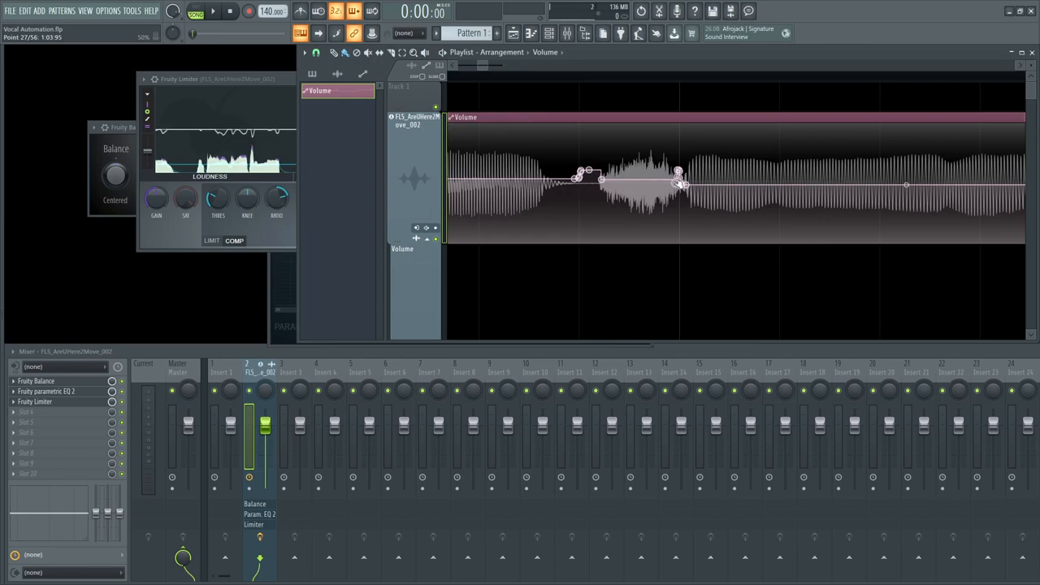
click(213, 11)
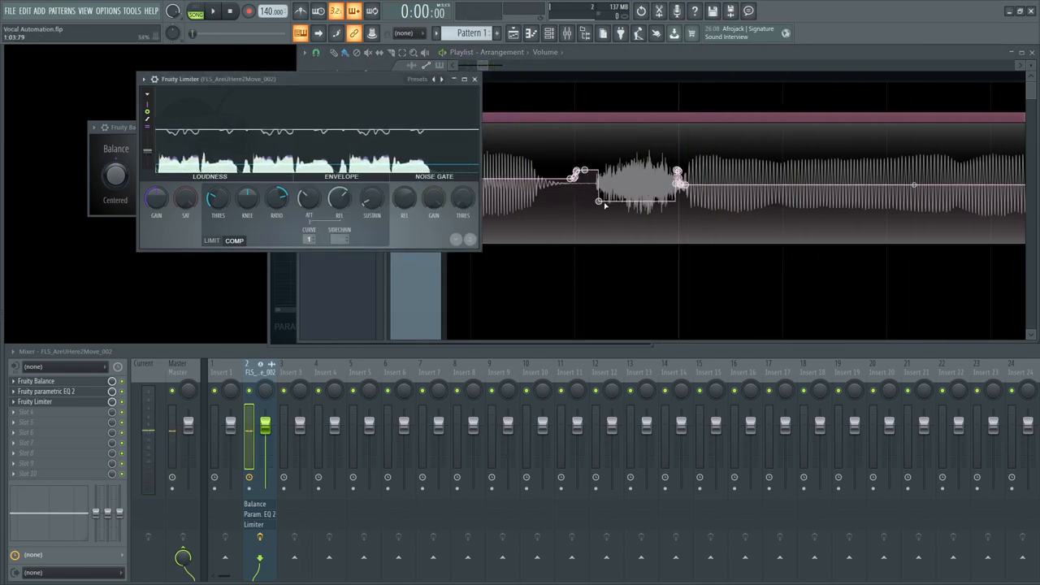
click(213, 10)
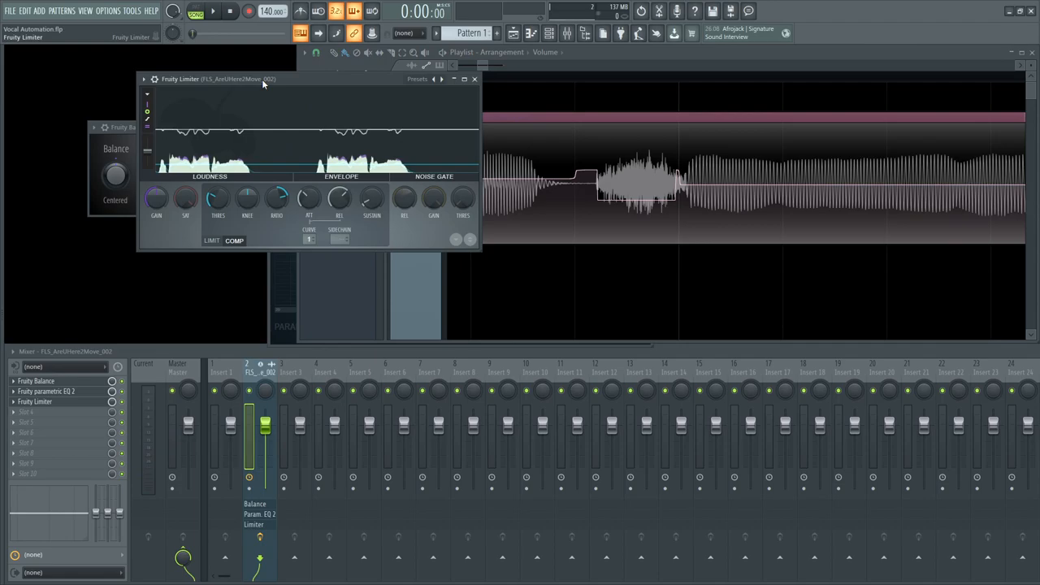
click(213, 9)
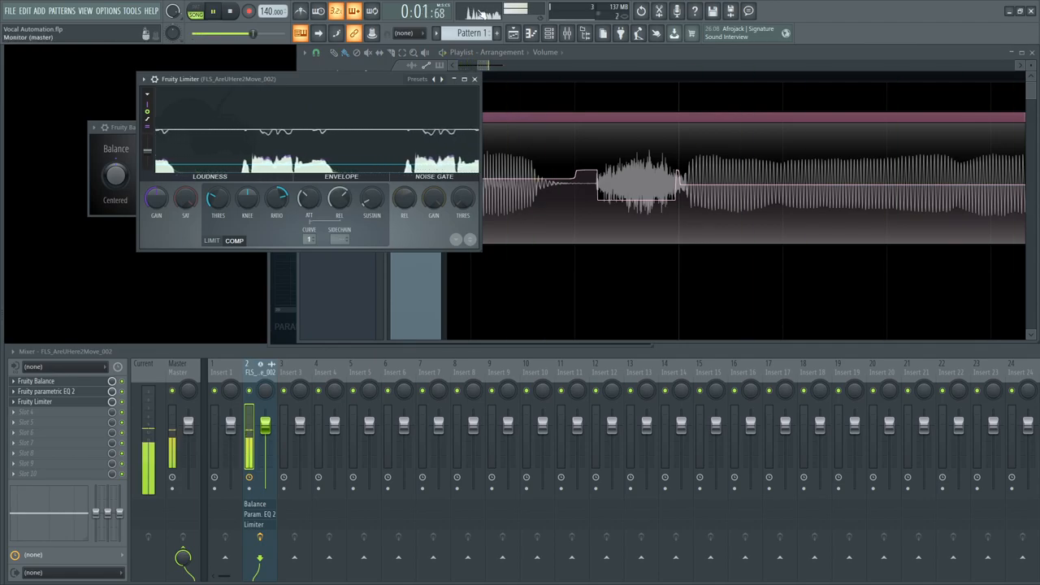
click(227, 10)
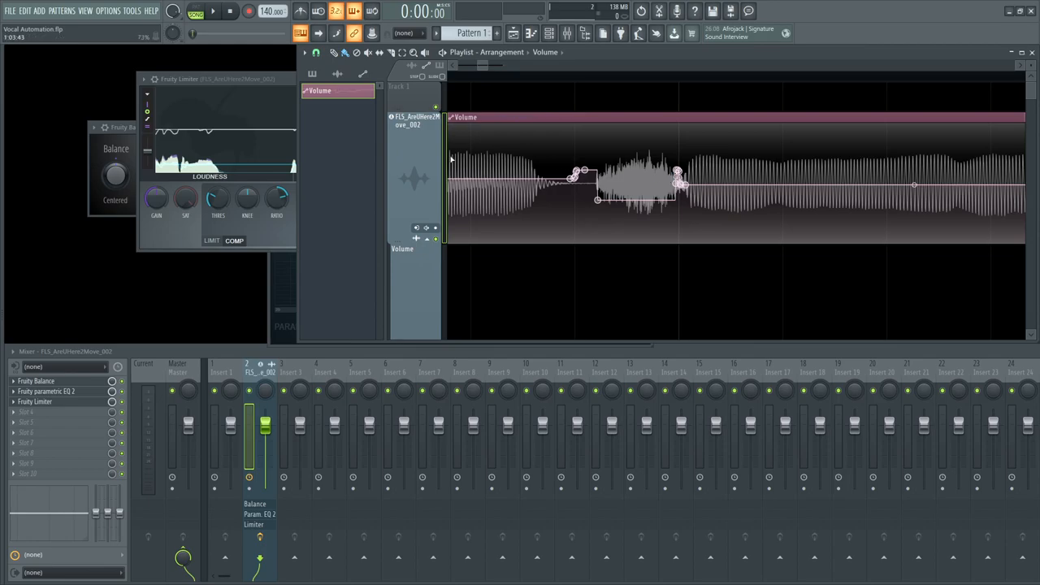
click(213, 10)
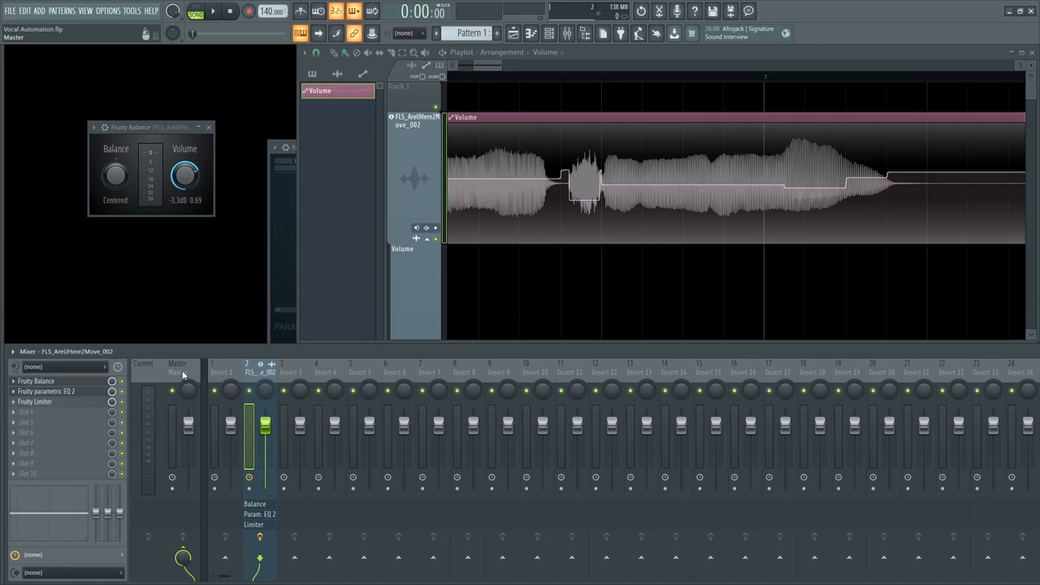
mouse_move(185, 382)
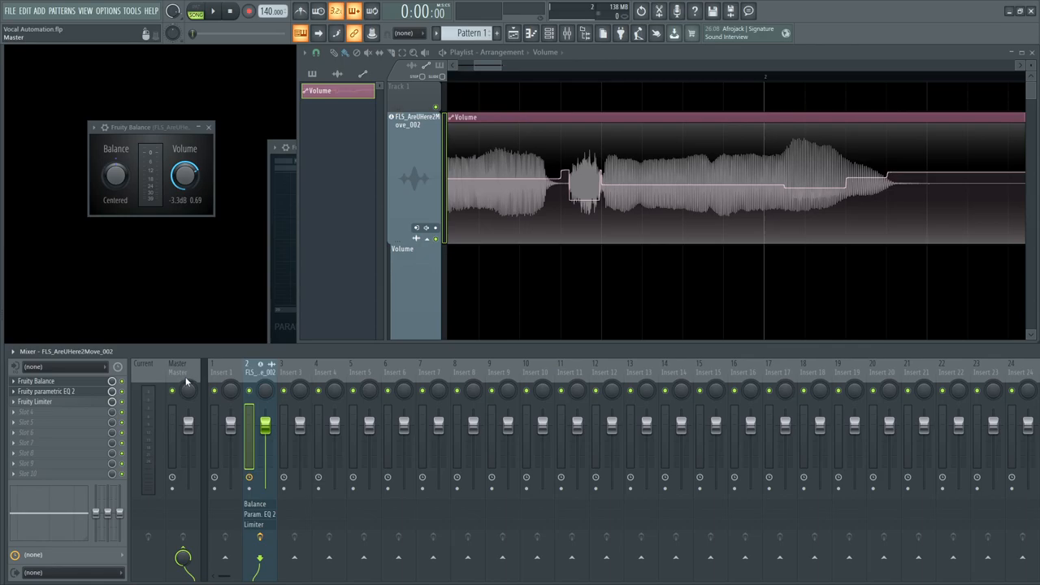
Step: Load ValhallaVintageVerb with a preset on Insert 3 as VERB and route the vocal insert's send to it
click(294, 390)
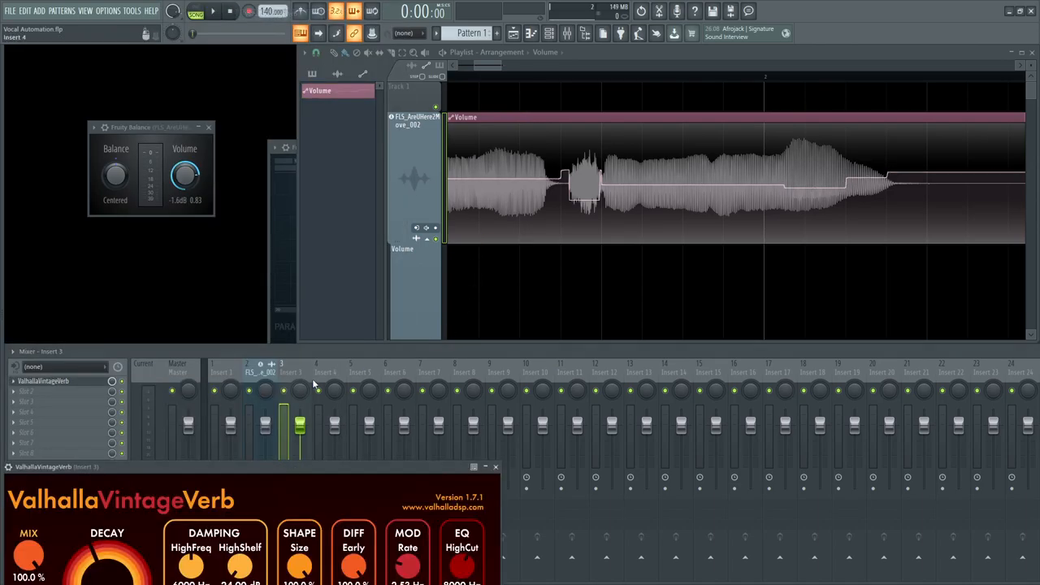
click(549, 377)
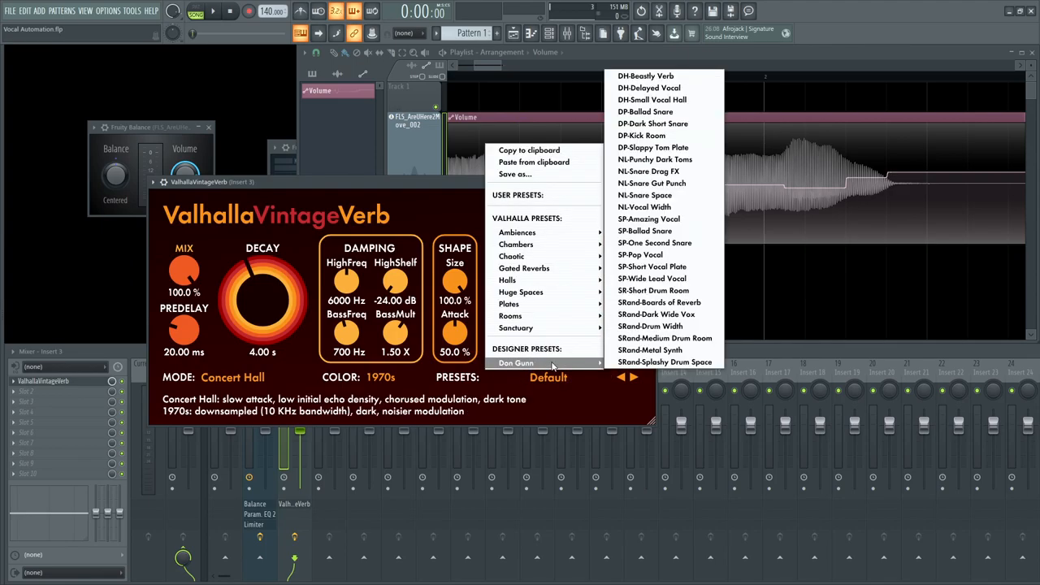
mouse_move(695, 136)
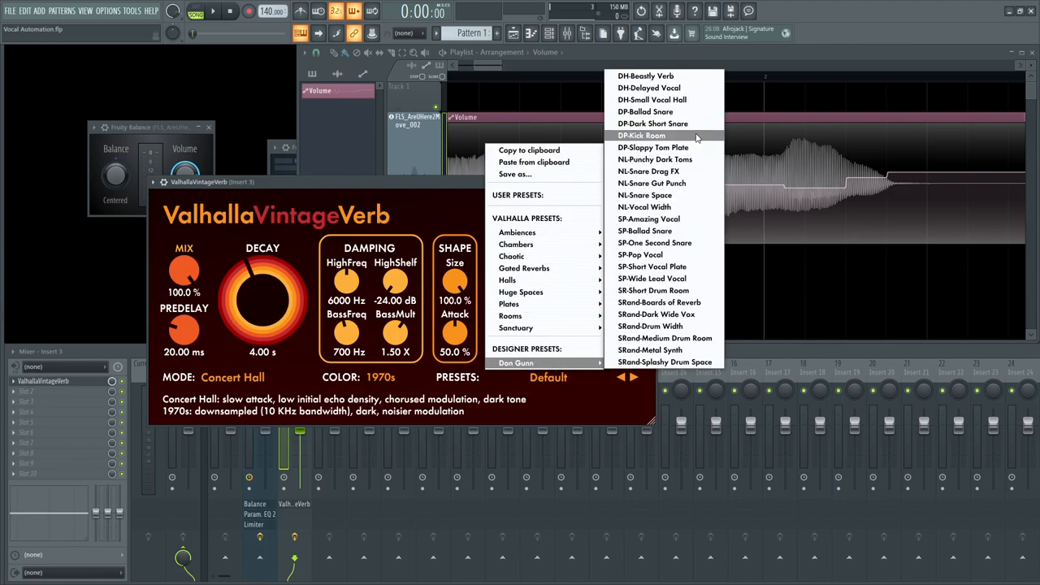
mouse_move(702, 99)
text(VERB)
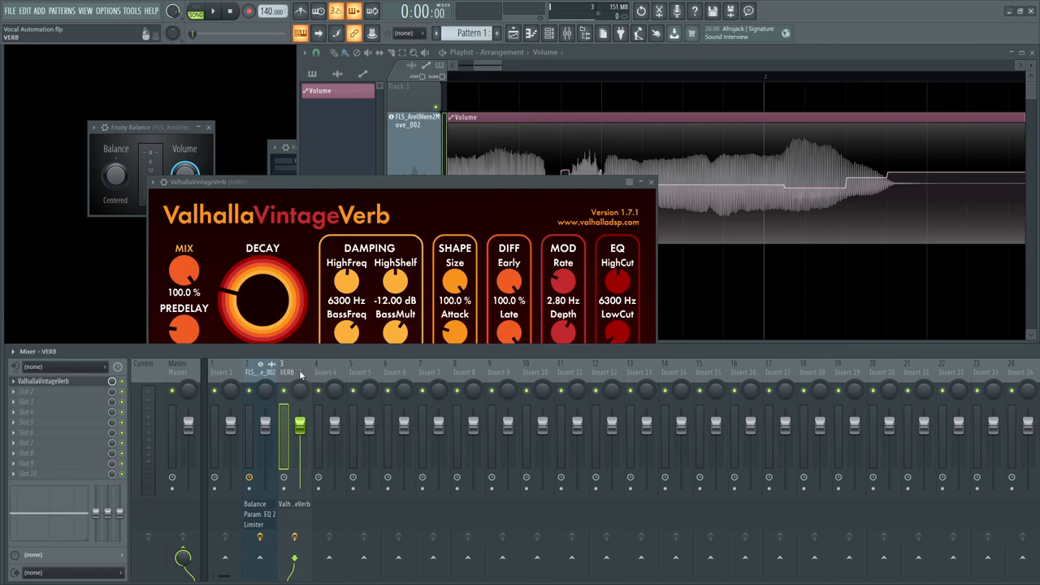
click(247, 370)
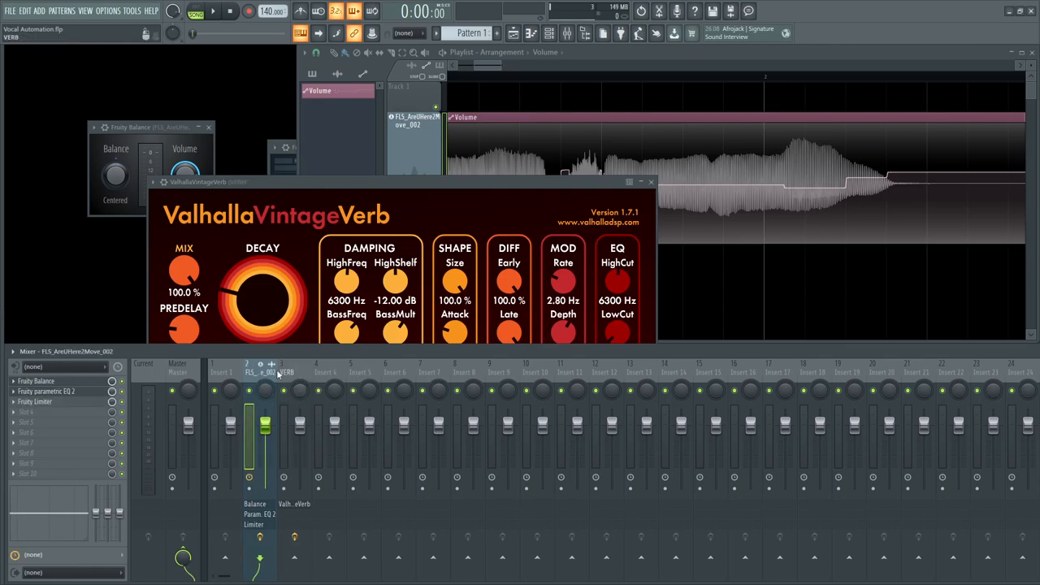
click(213, 10)
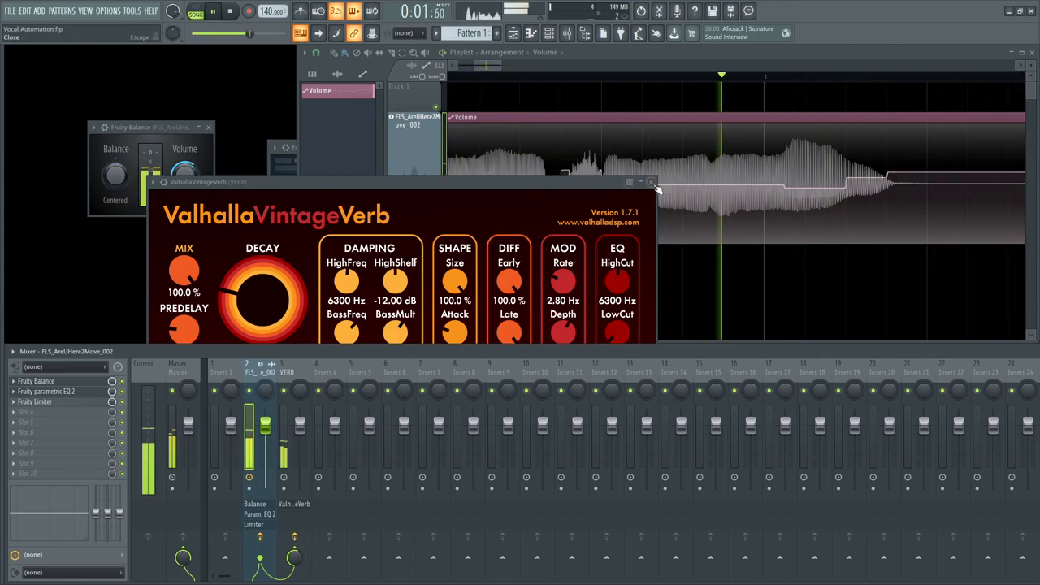
click(651, 182)
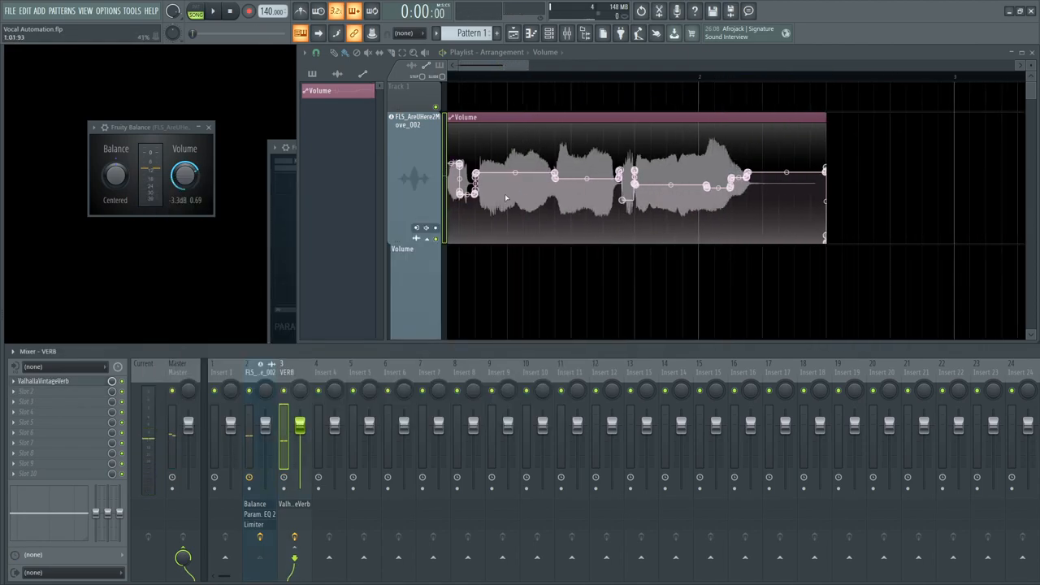